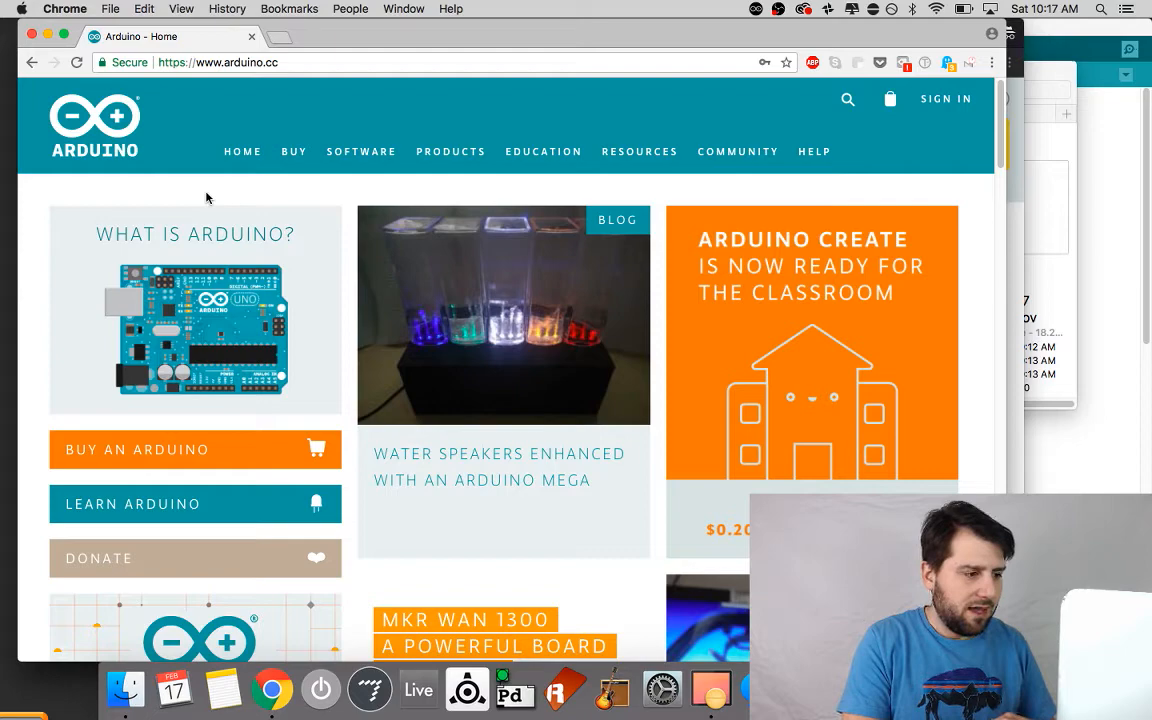
# Scroll through the Arduino website home page.
pyautogui.scroll(-3)
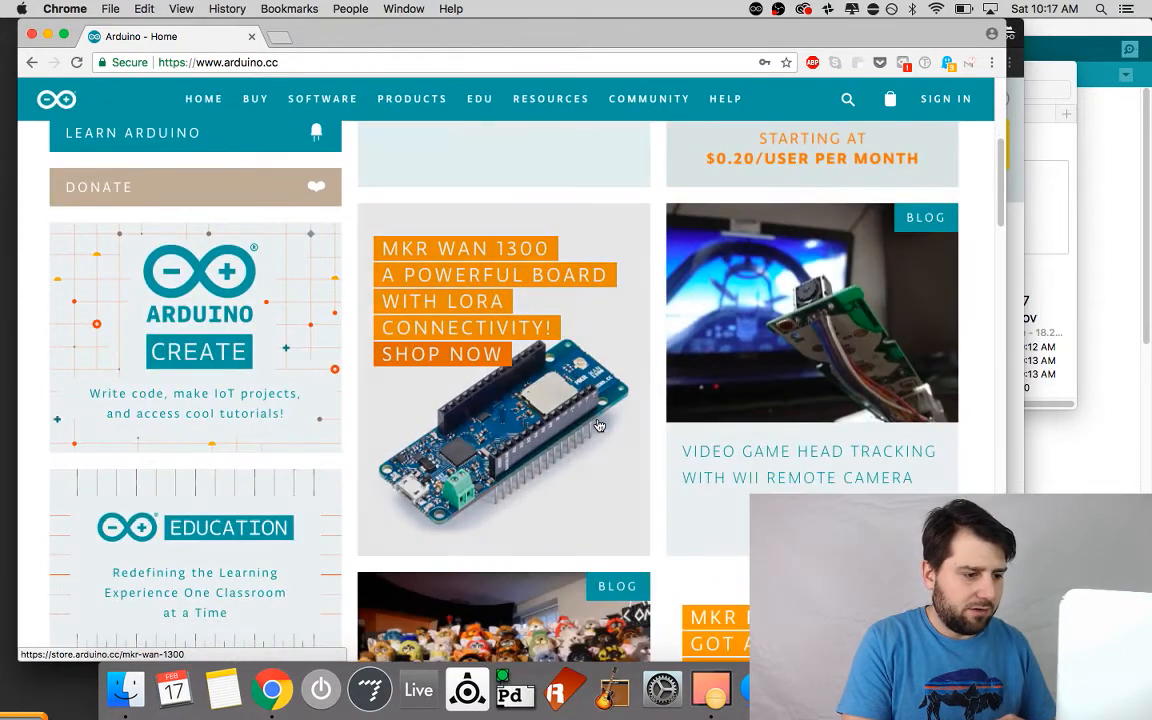
pyautogui.scroll(-3)
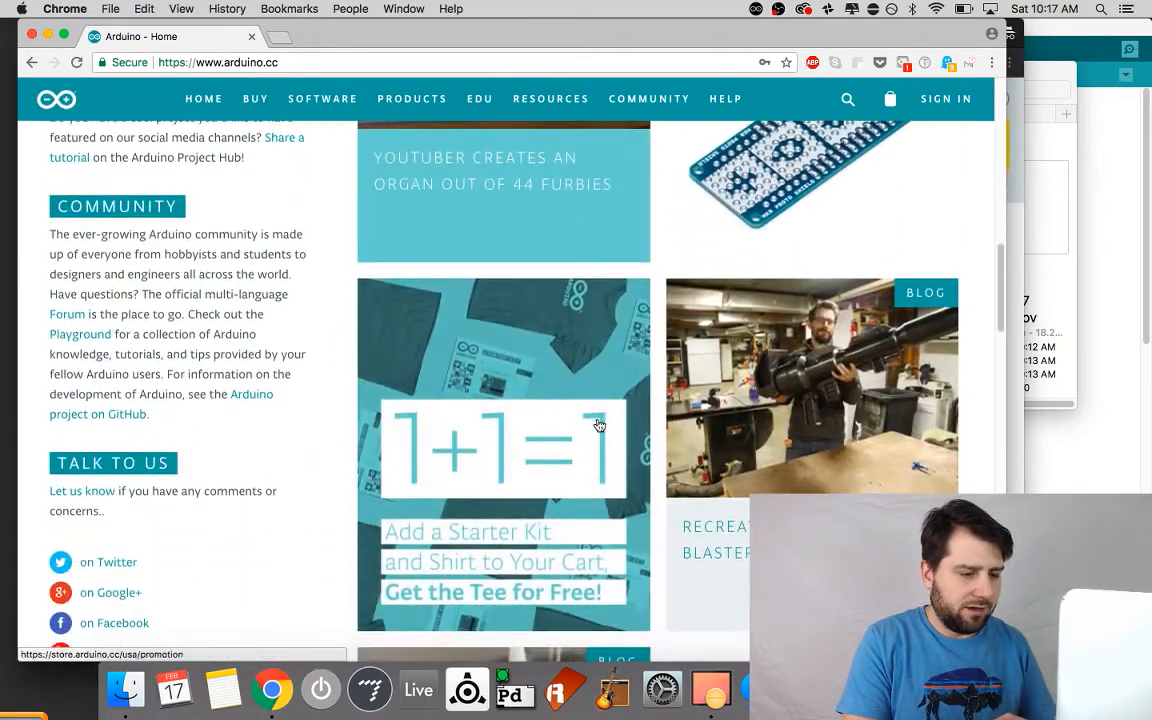
pyautogui.scroll(3)
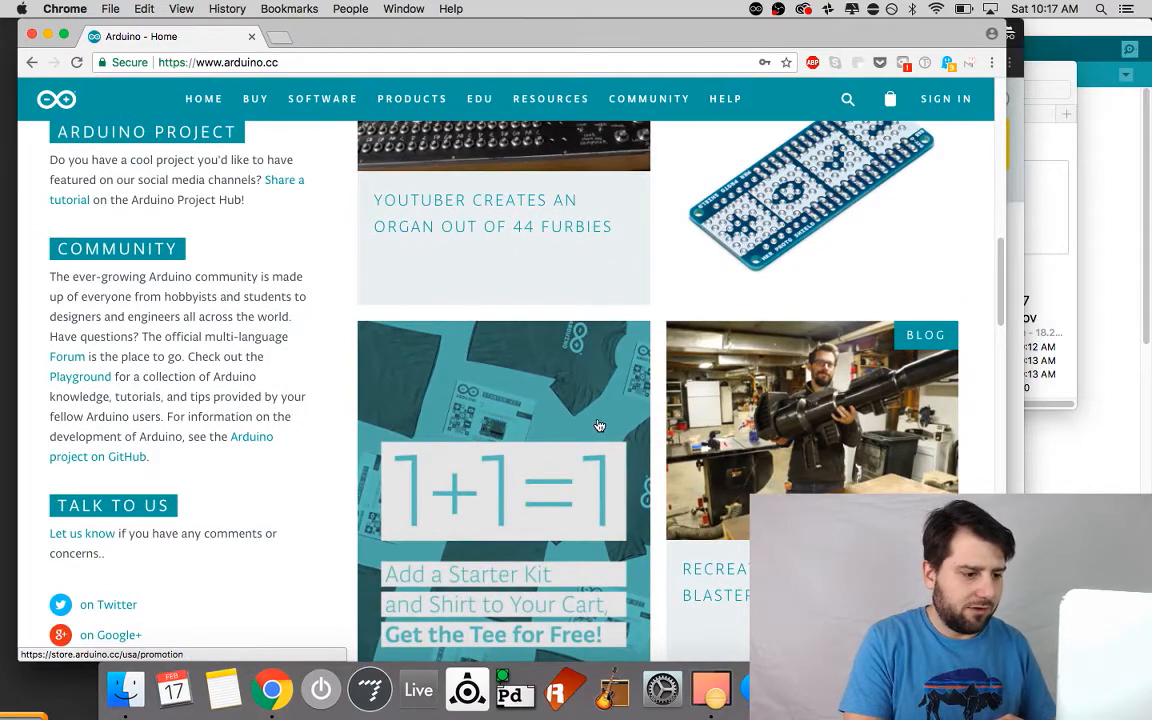
pyautogui.scroll(3)
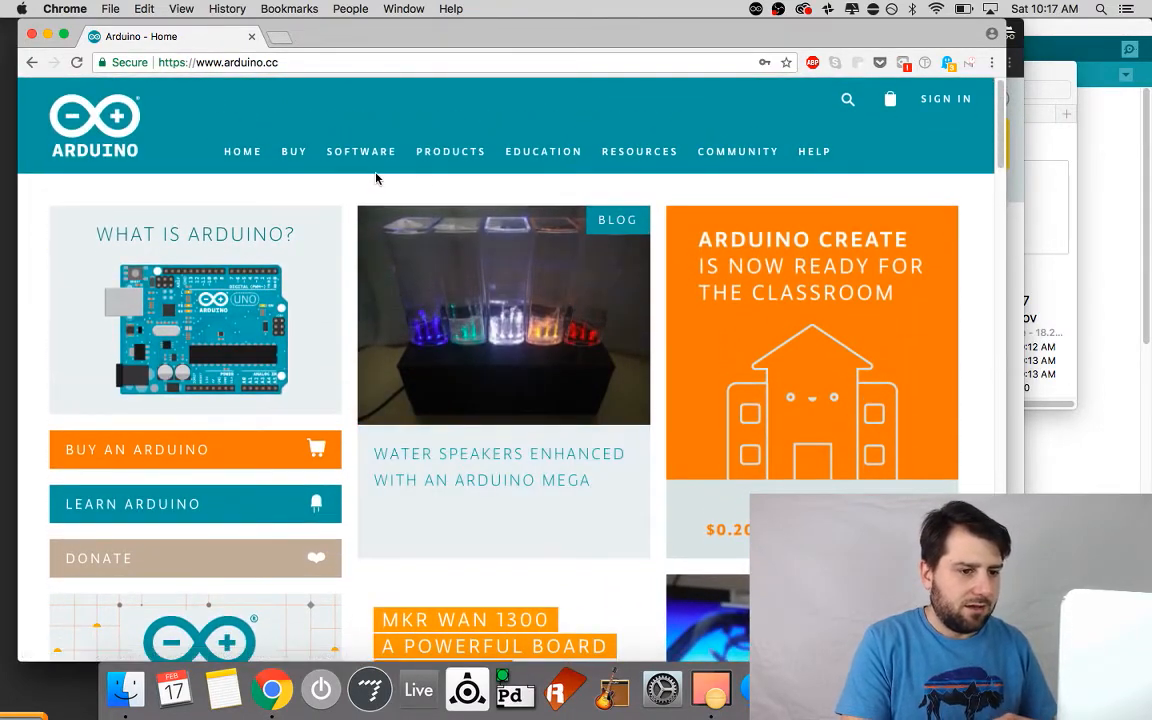
pyautogui.moveTo(408, 274)
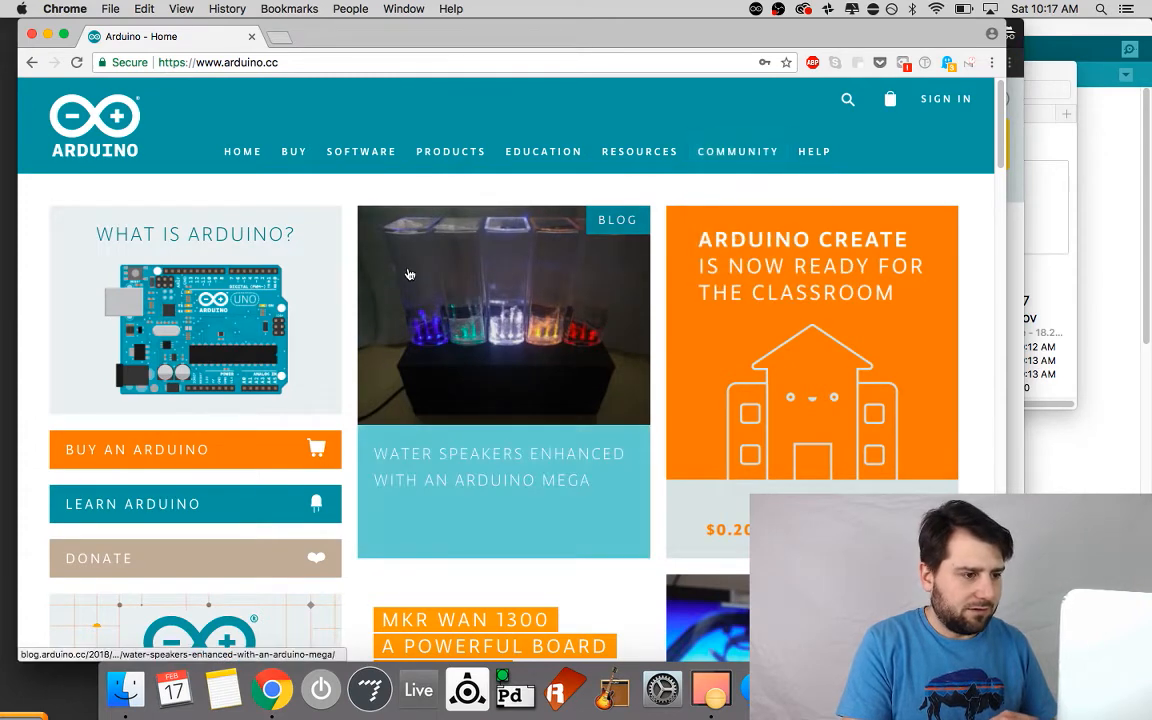
# Open SOFTWARE and browse the Online IDE and Arduino IDE 1.8.5 download sections.
pyautogui.click(361, 151)
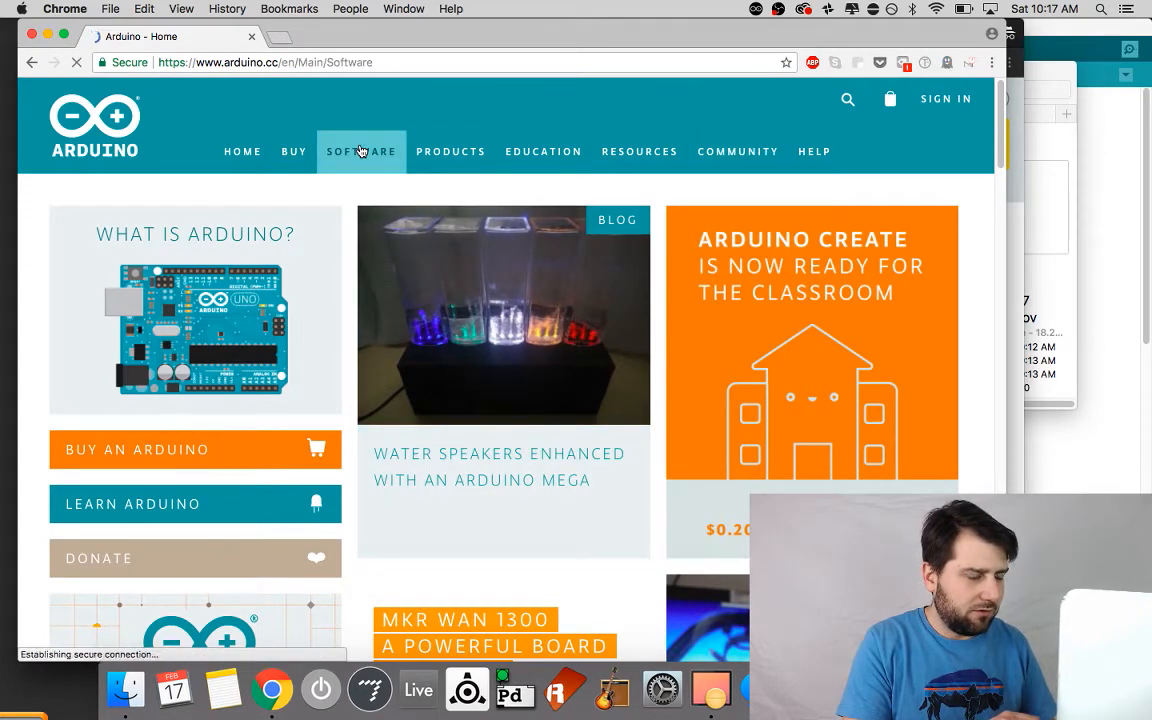
pyautogui.click(361, 151)
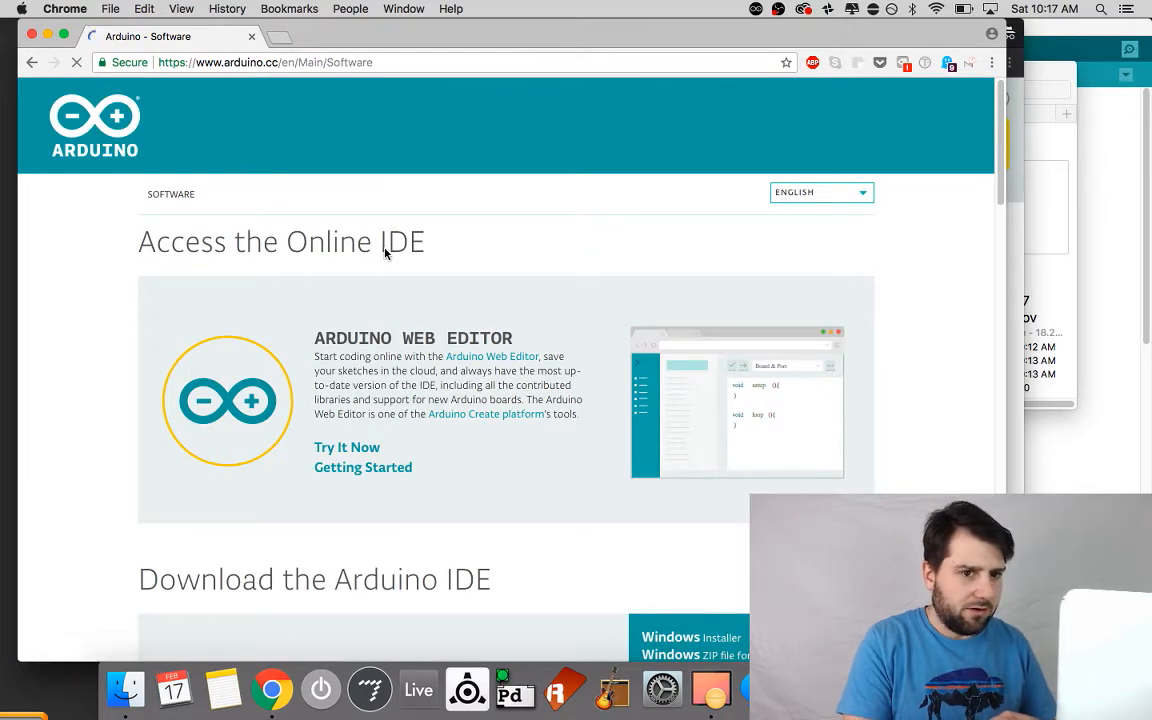
pyautogui.moveTo(462, 319)
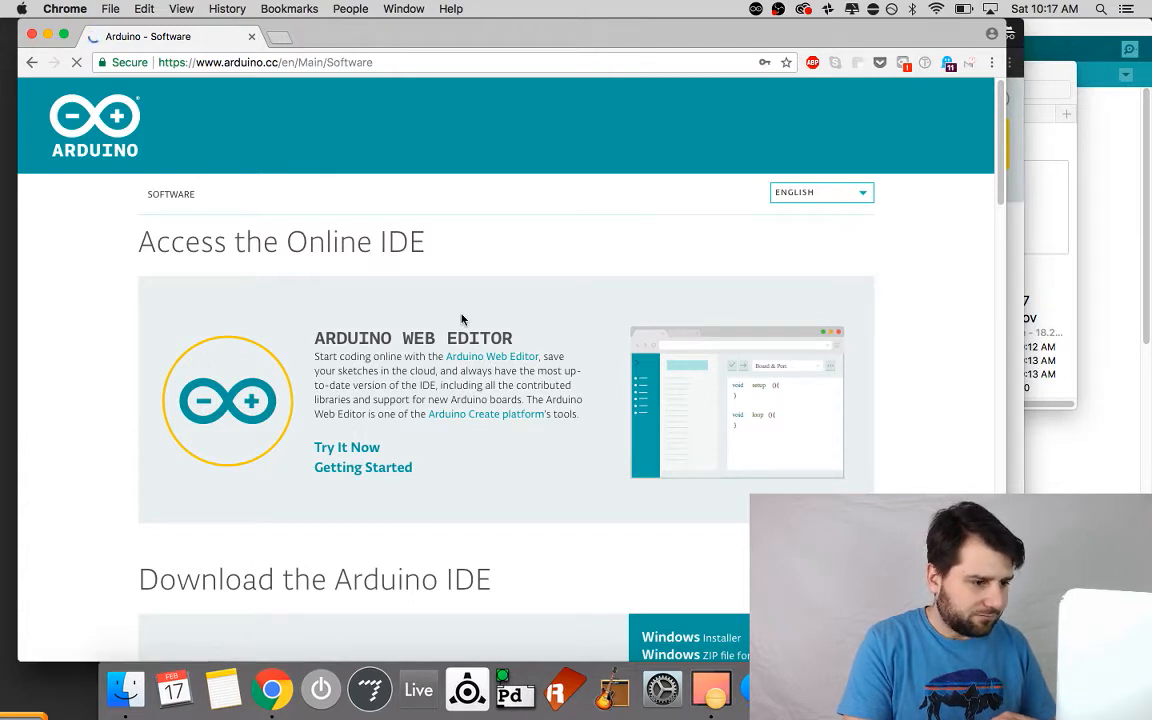
pyautogui.scroll(-3)
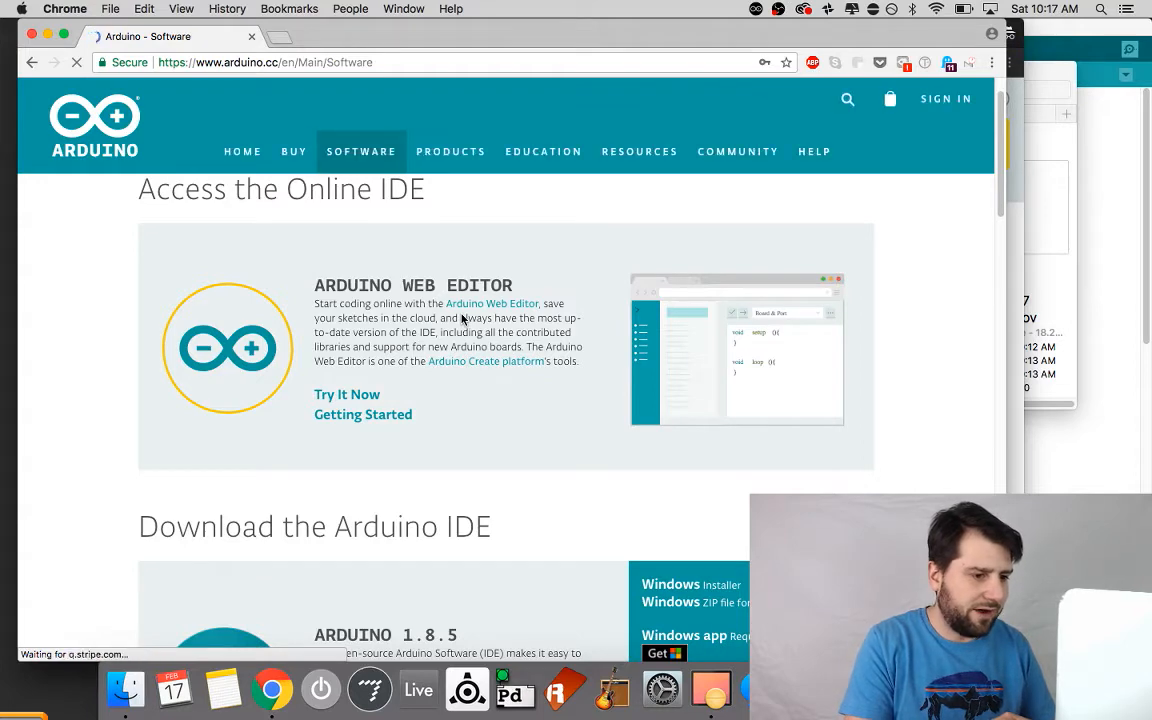
pyautogui.scroll(-3)
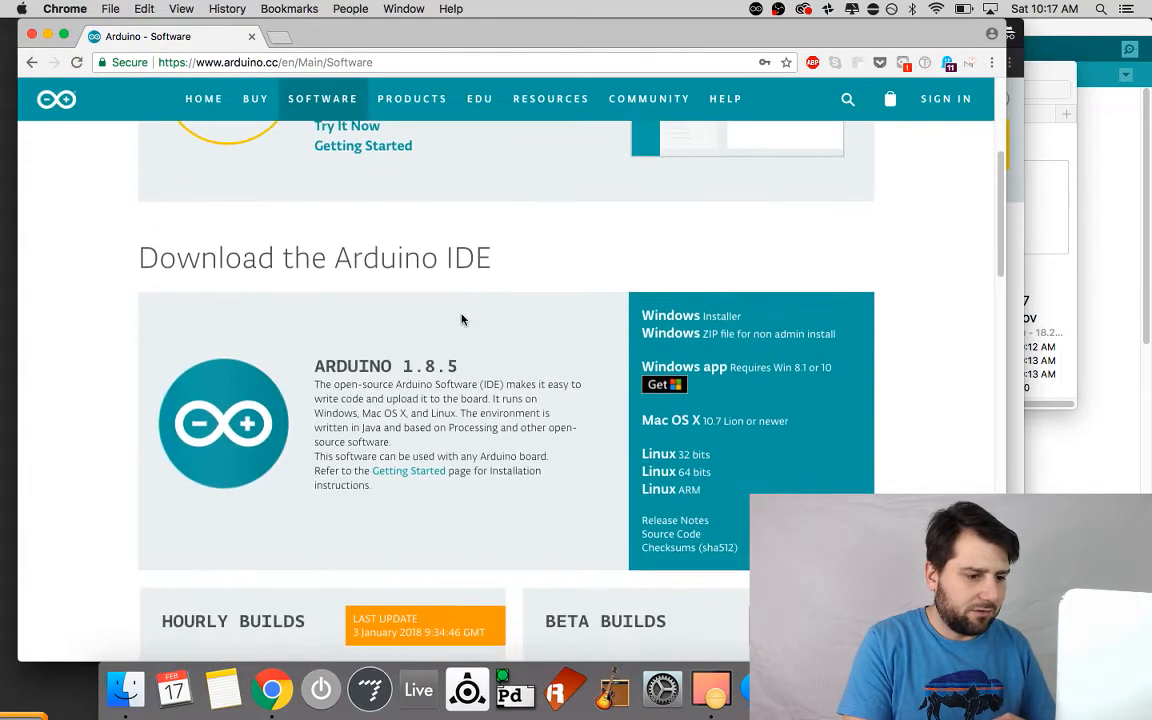
pyautogui.scroll(-3)
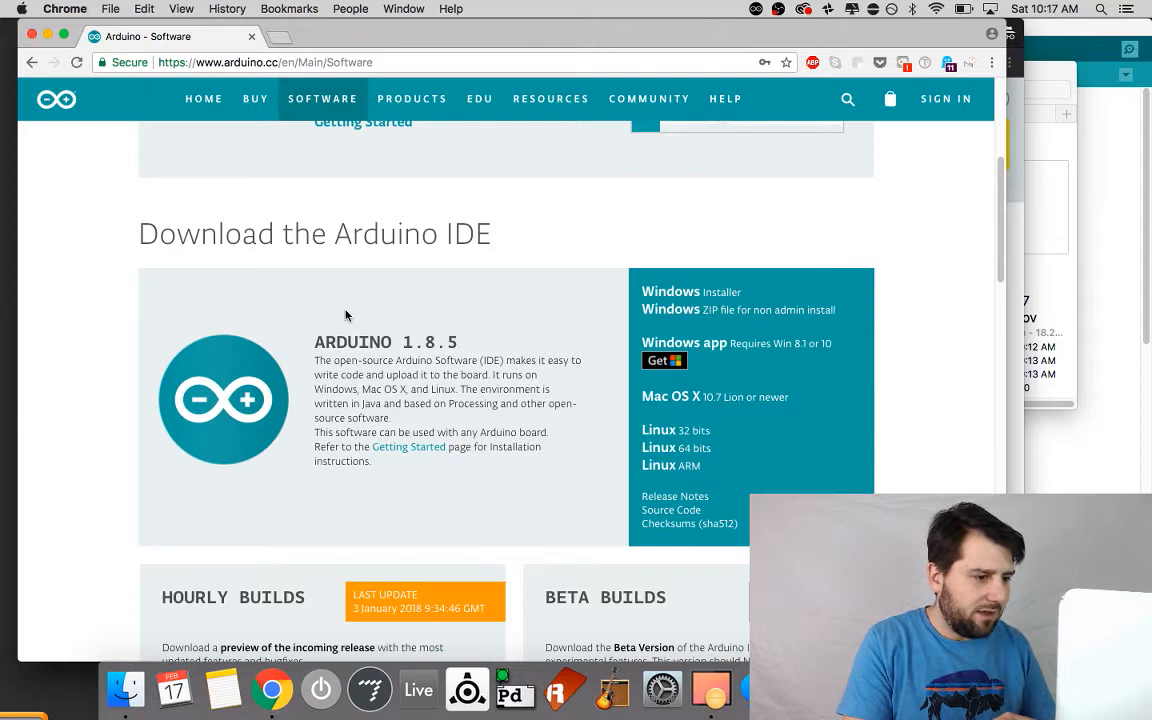
pyautogui.moveTo(508, 463)
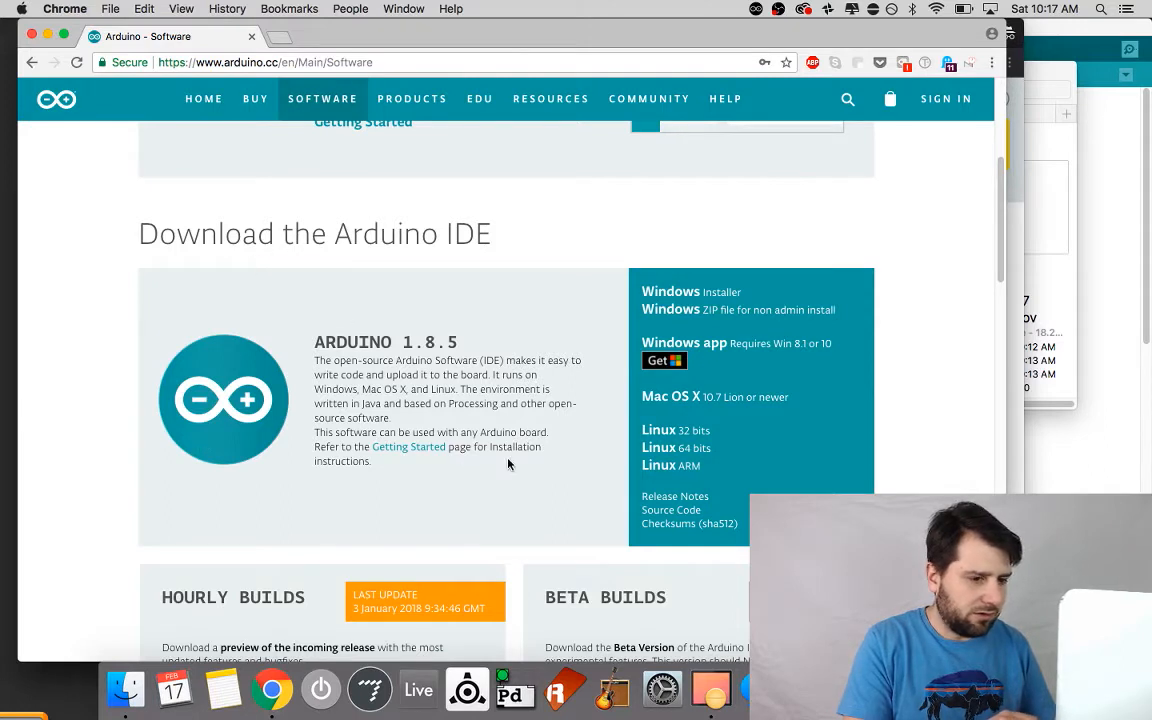
pyautogui.moveTo(694, 460)
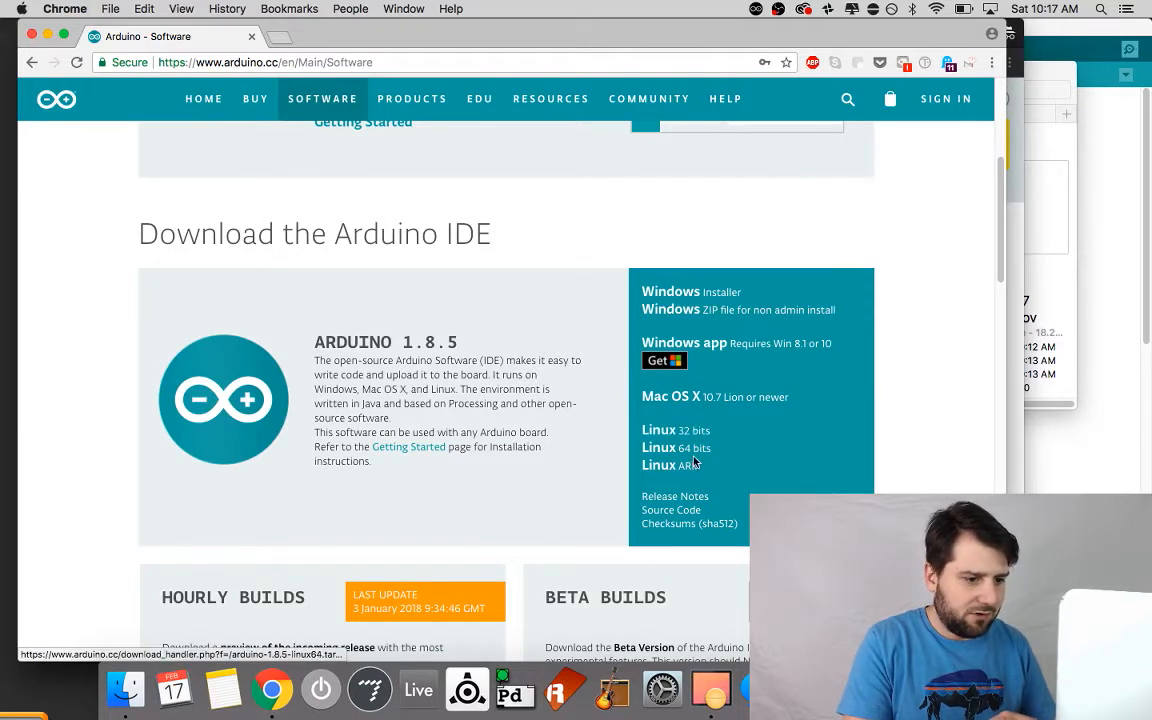
pyautogui.moveTo(717, 483)
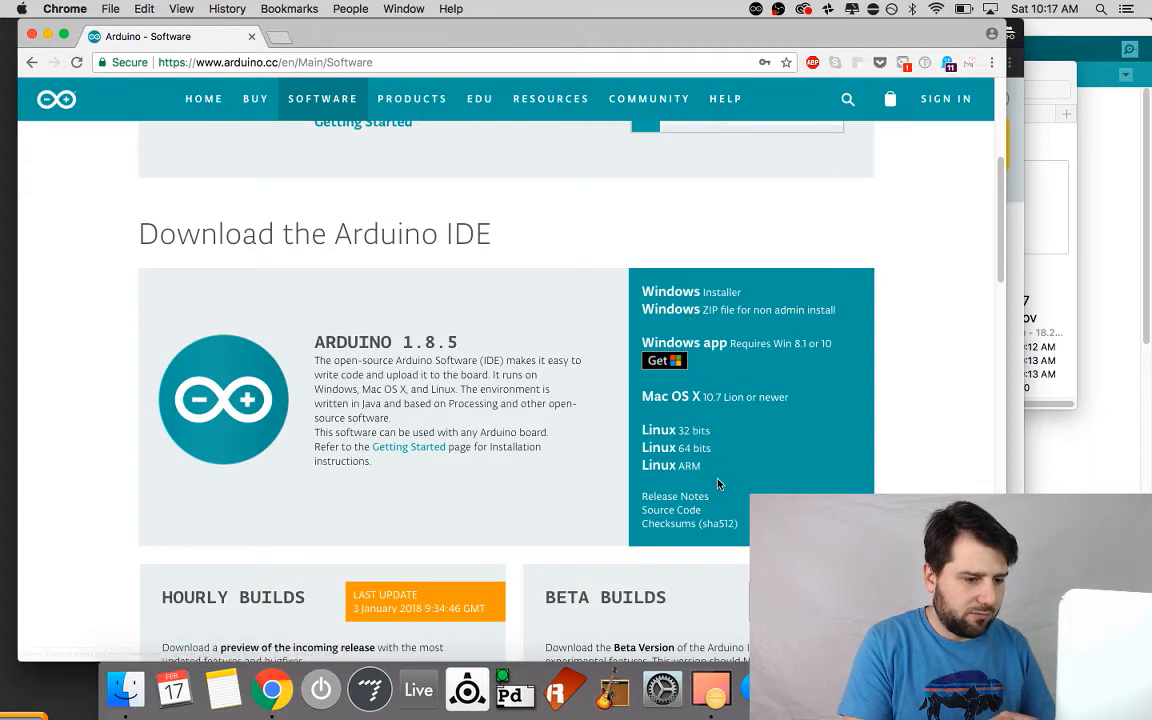
pyautogui.scroll(-3)
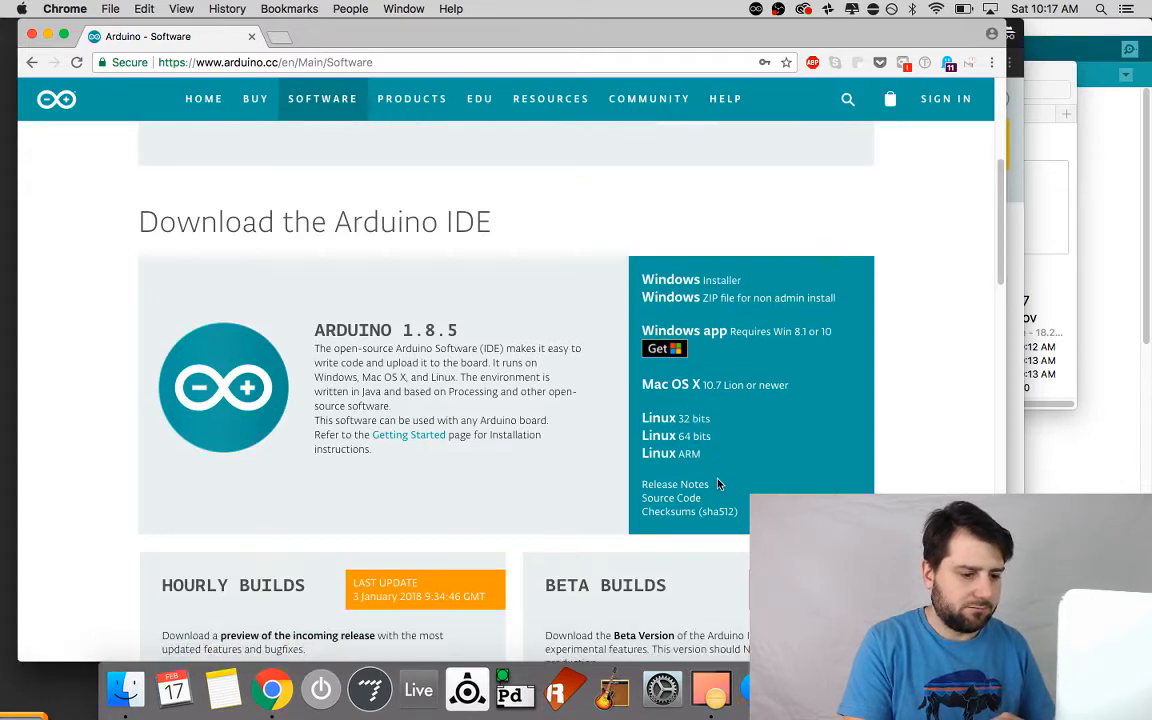
pyautogui.scroll(-3)
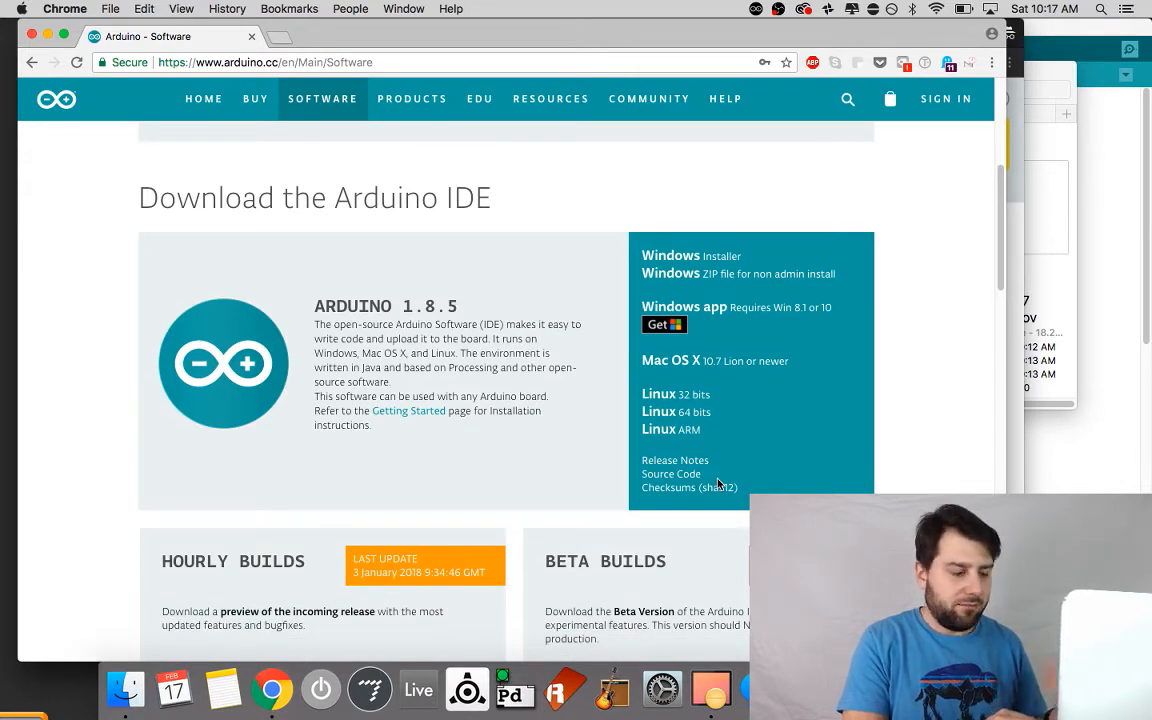
pyautogui.moveTo(381, 233)
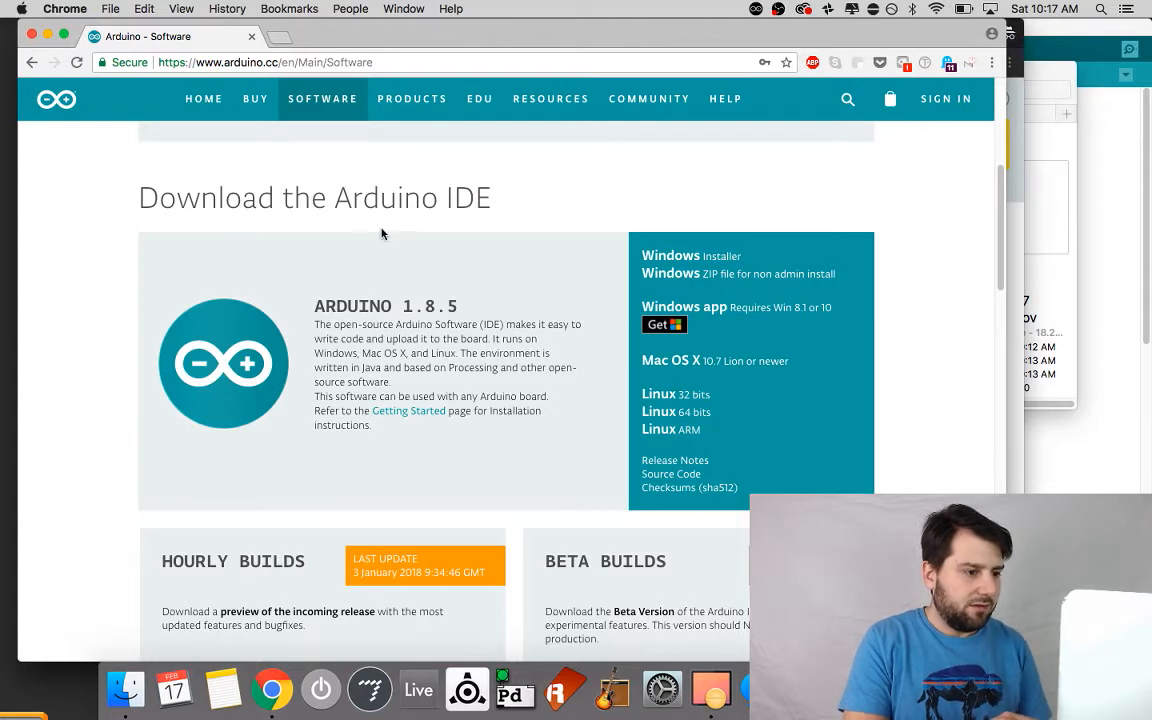
pyautogui.moveTo(457, 352)
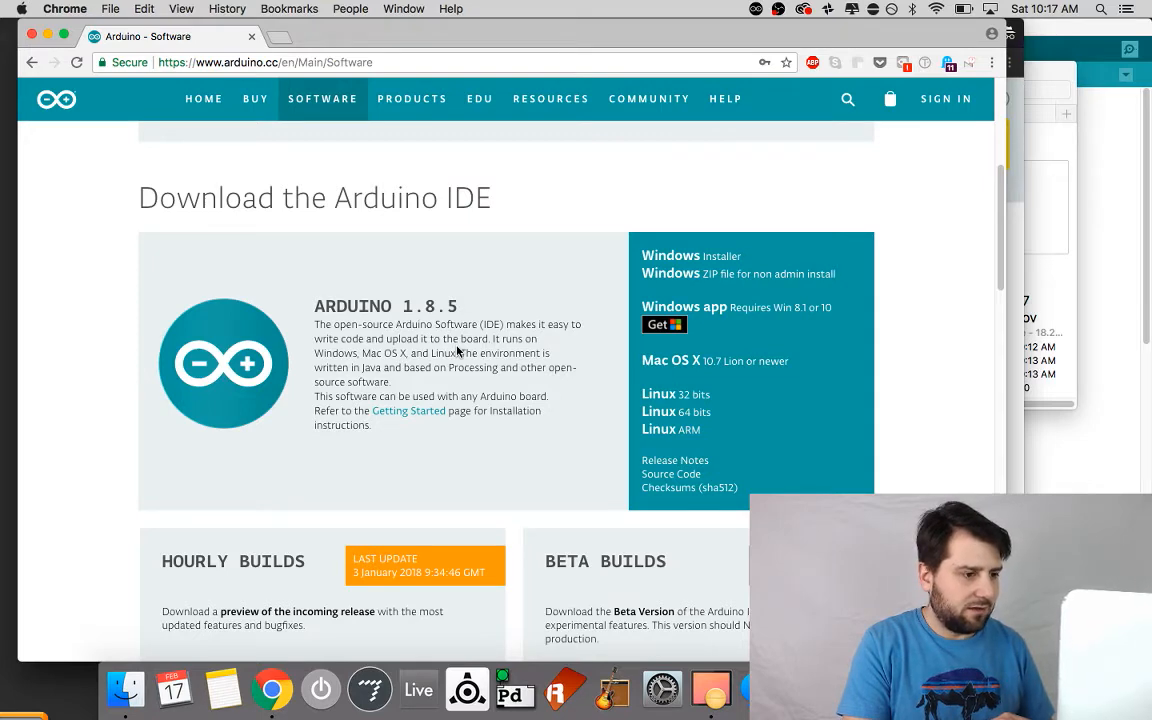
pyautogui.scroll(3)
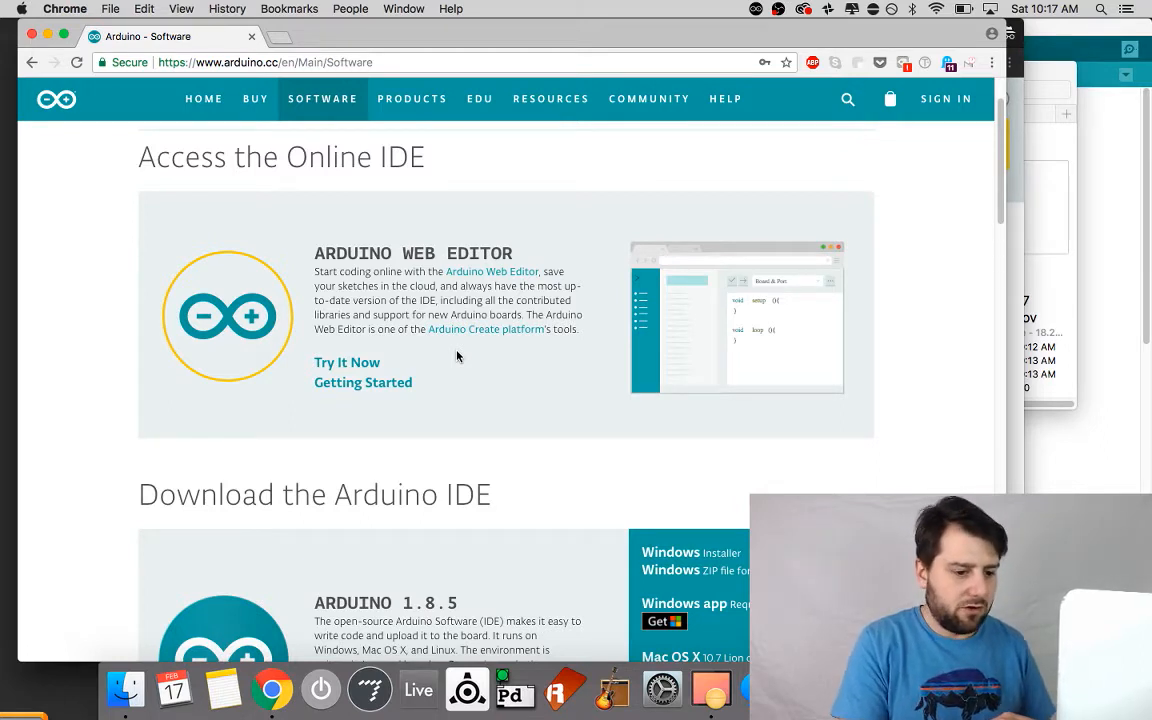
# Launch Arduino IDE from Spotlight and open the File > Examples > 01.Basics list.
pyautogui.press('cmd+space')
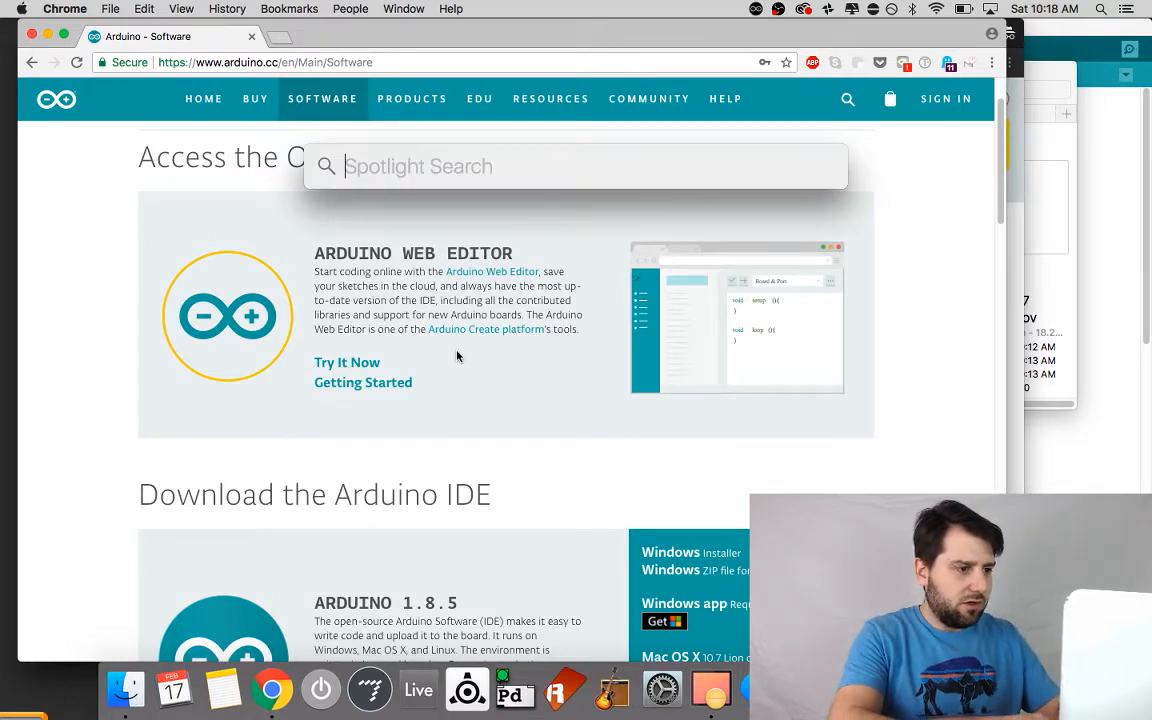
pyautogui.write('arduino')
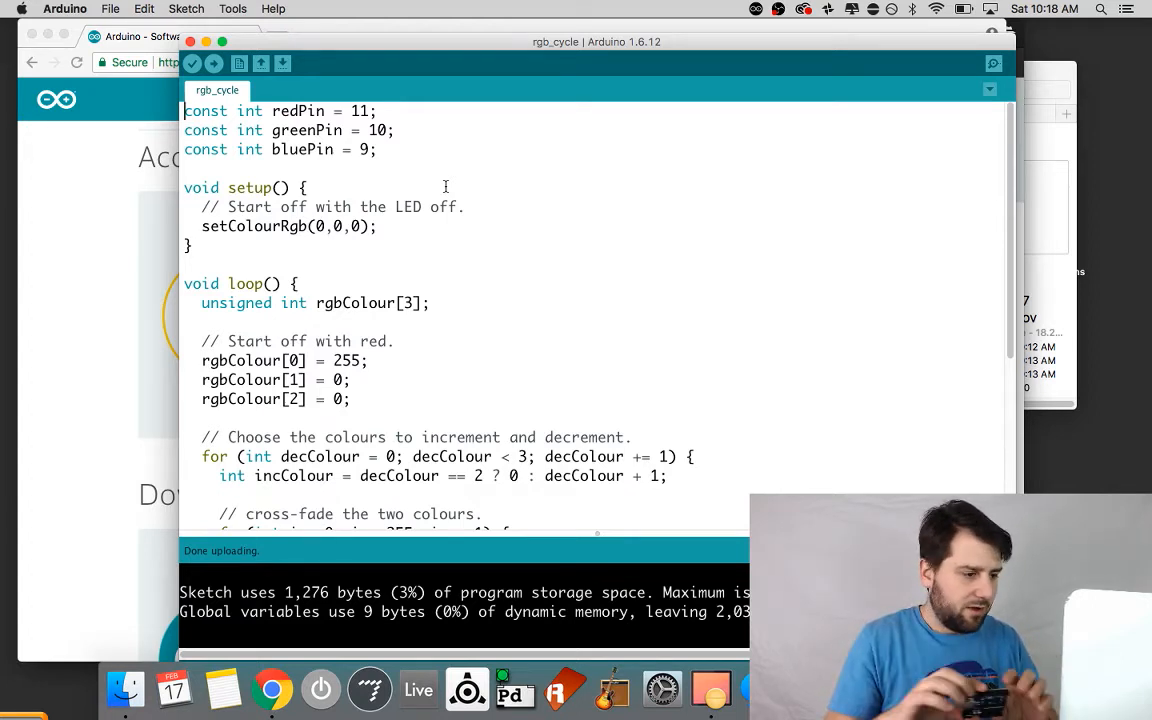
pyautogui.click(110, 8)
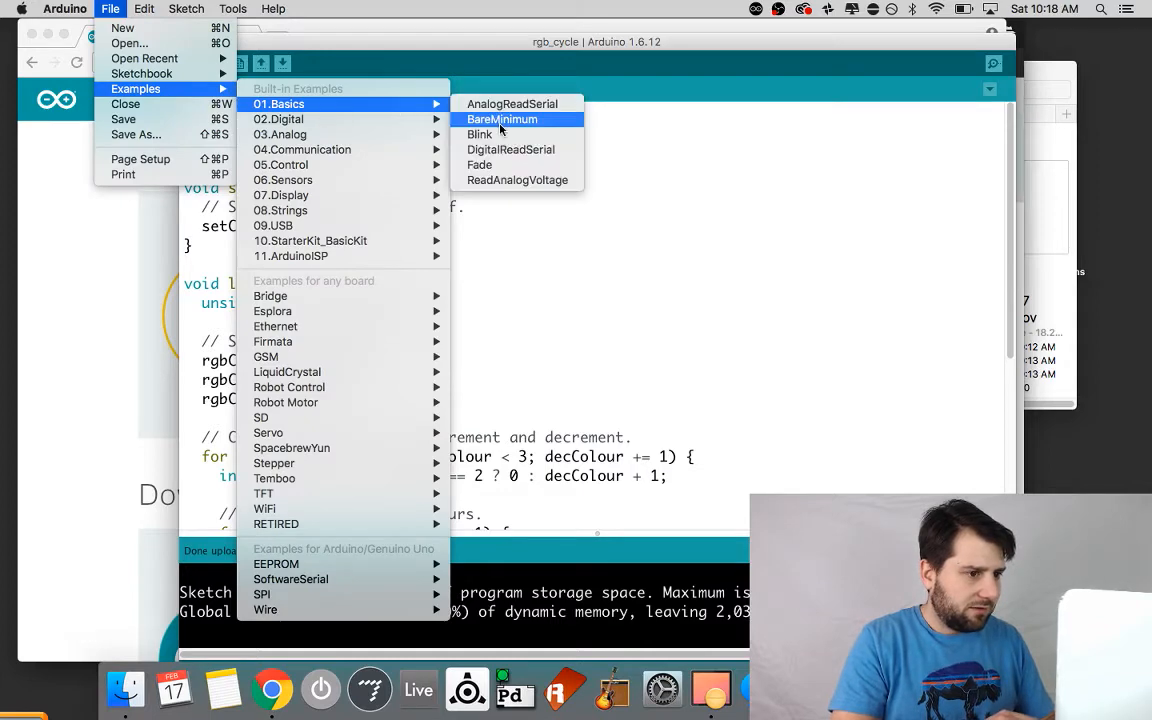
# Open the Blink example and scroll through its setup and loop code.
pyautogui.click(500, 136)
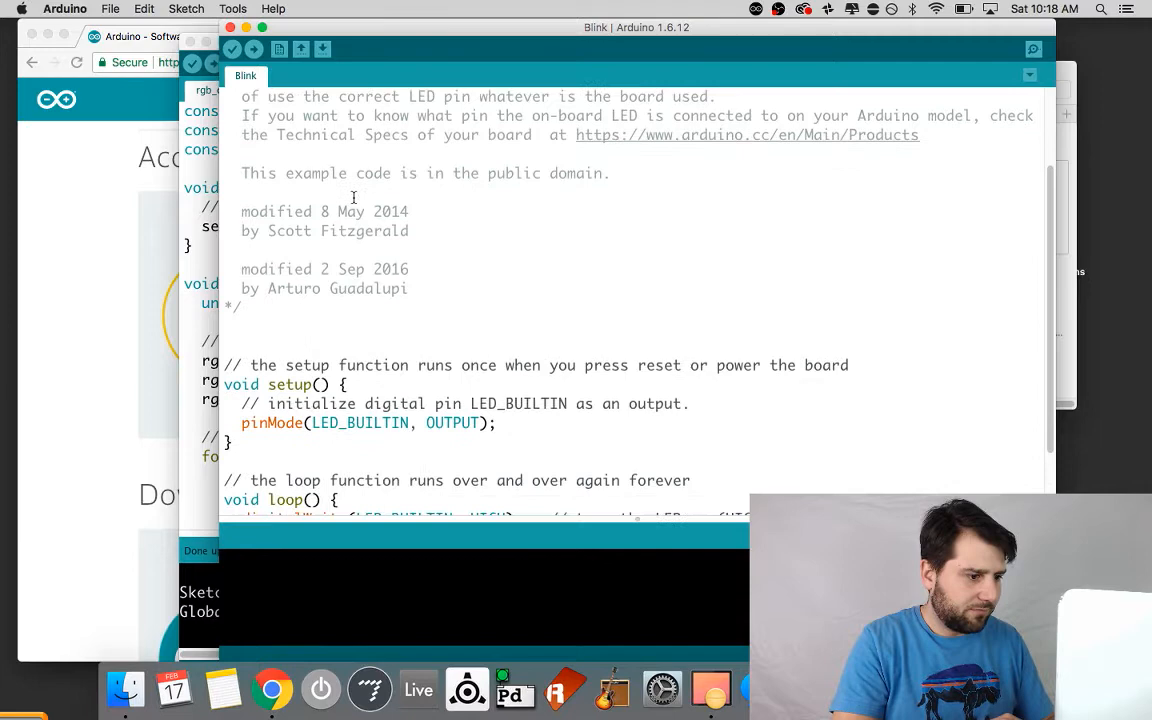
pyautogui.scroll(3)
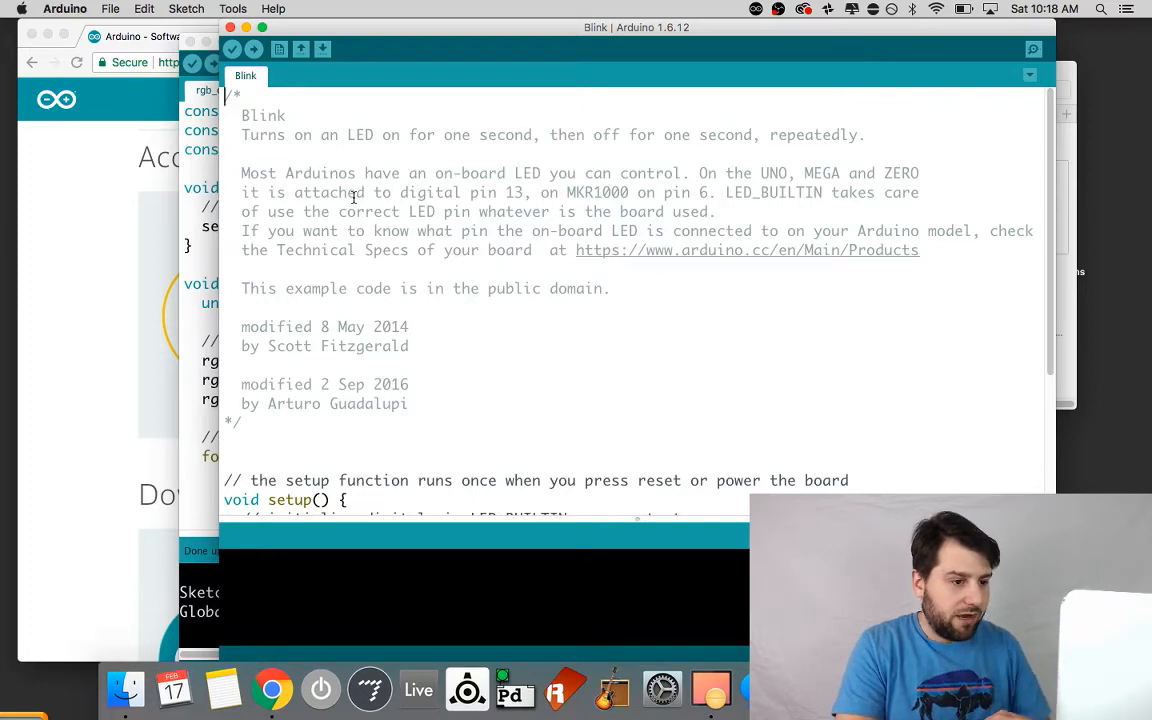
pyautogui.scroll(-3)
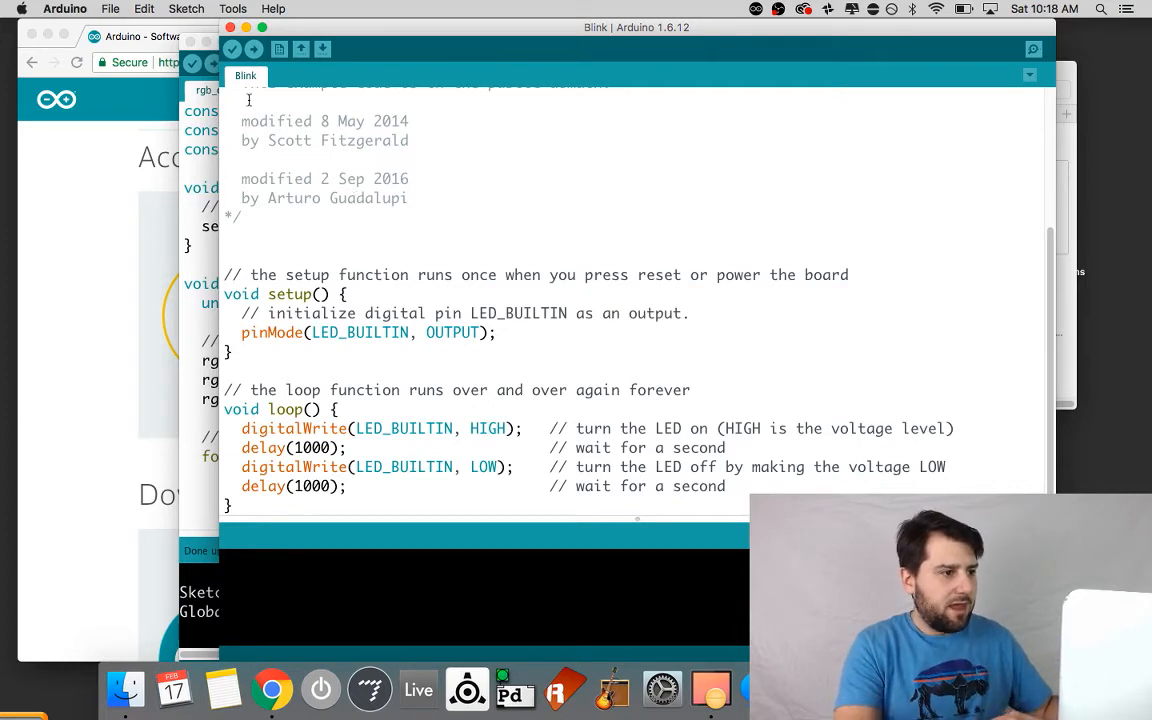
# Confirm board Arduino/Genuino Uno and select port /dev/cu.usbmodem1421 under Tools.
pyautogui.click(232, 8)
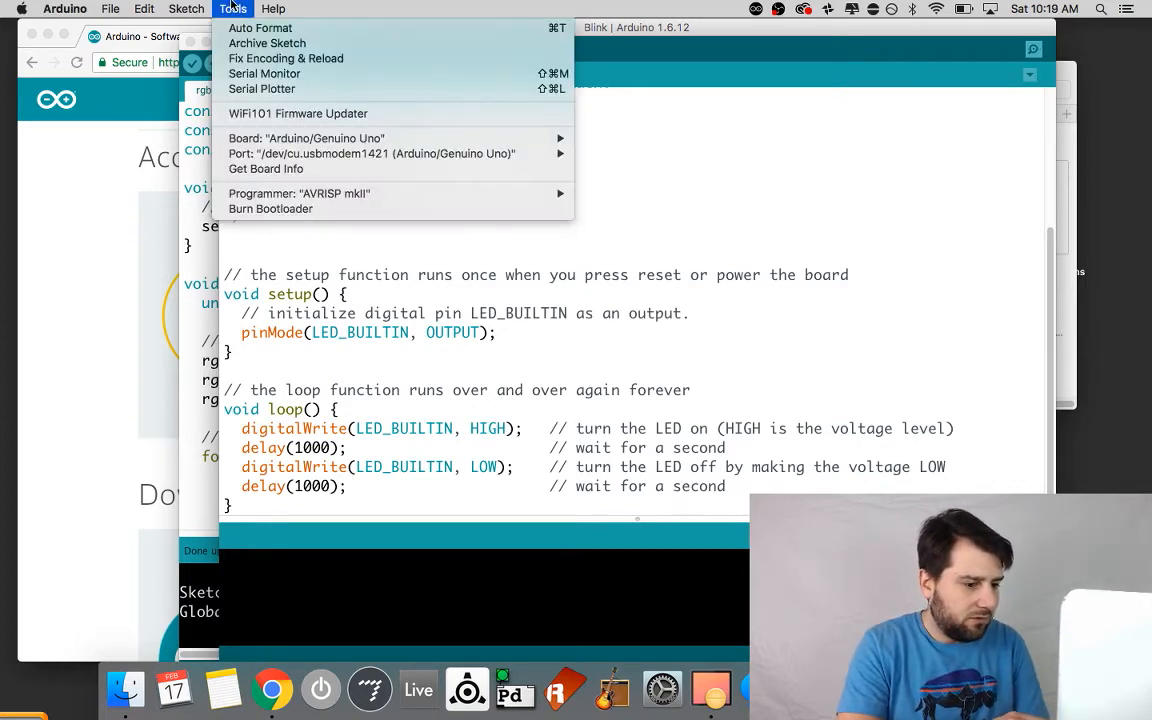
pyautogui.moveTo(268, 129)
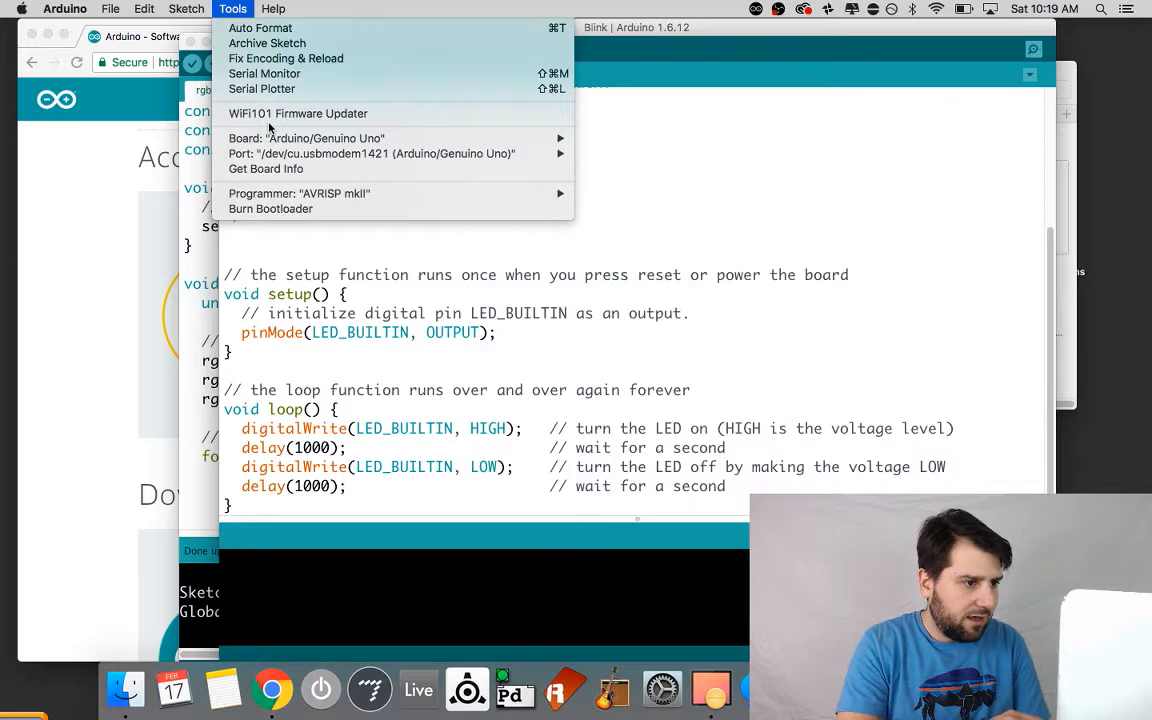
pyautogui.click(370, 153)
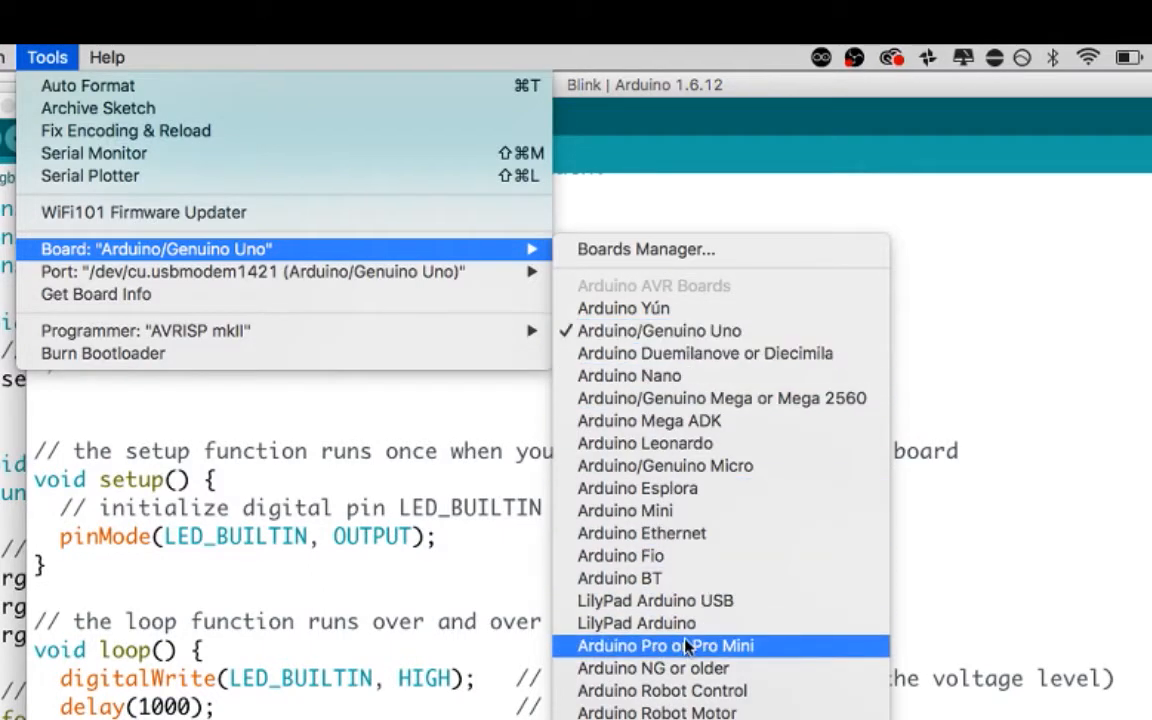
pyautogui.moveTo(660, 331)
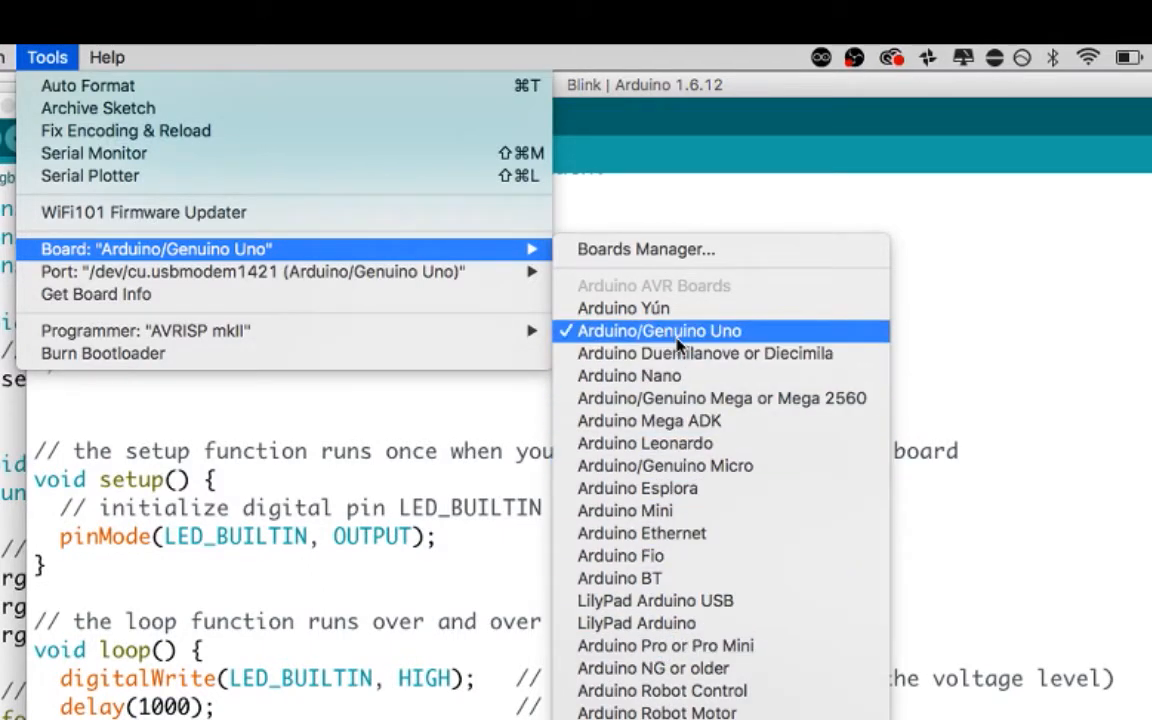
pyautogui.moveTo(623, 308)
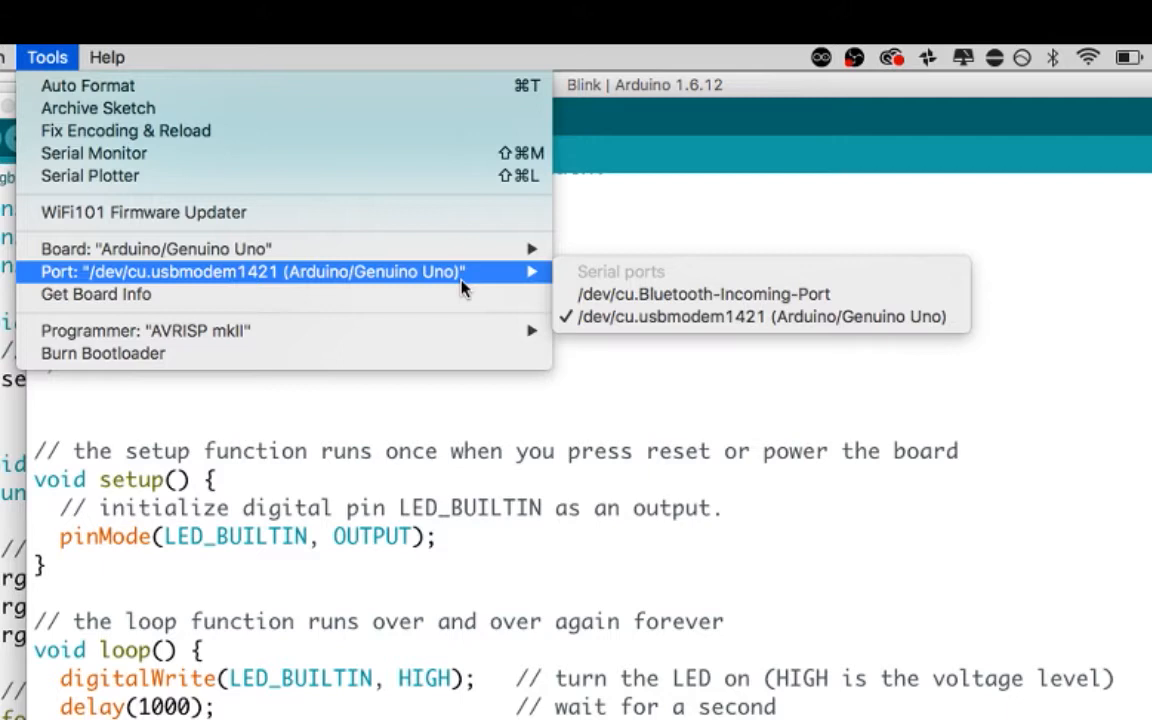
pyautogui.moveTo(640, 317)
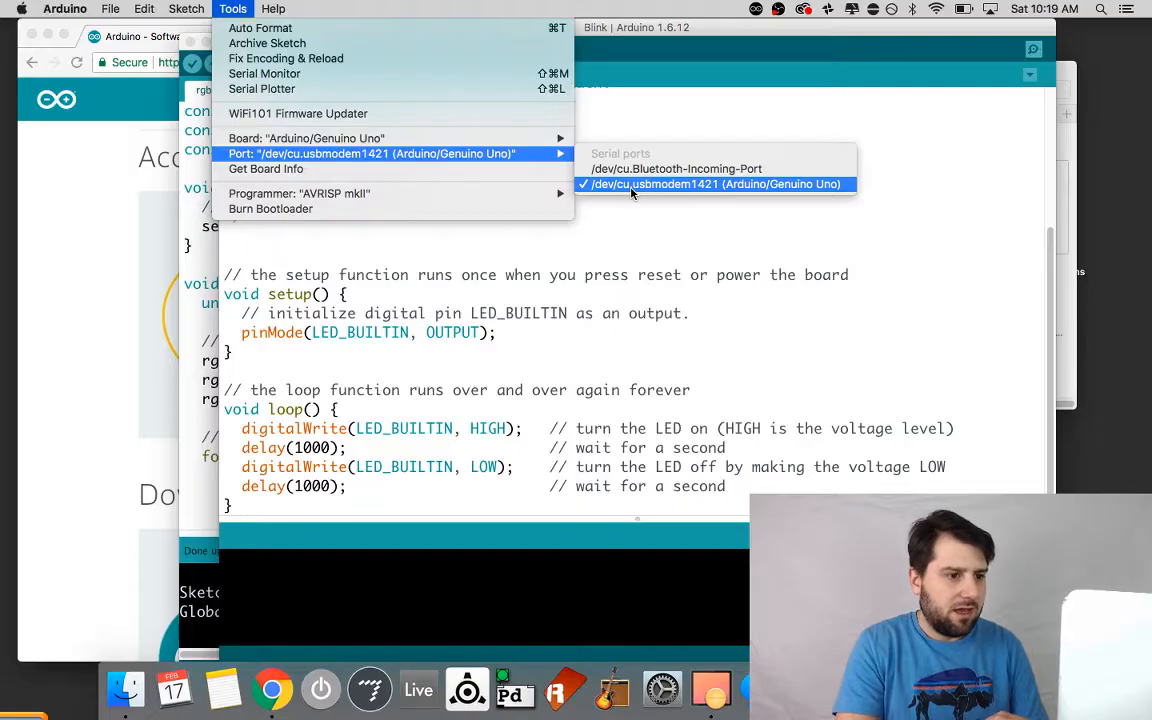
pyautogui.click(713, 184)
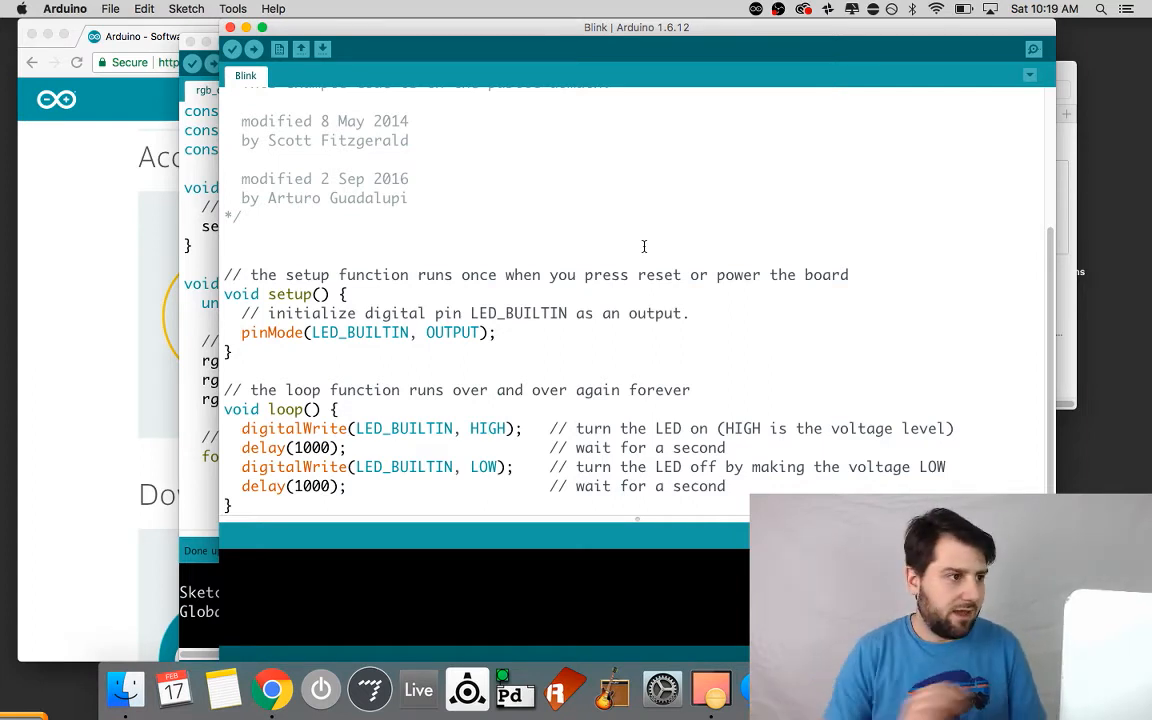
pyautogui.click(232, 8)
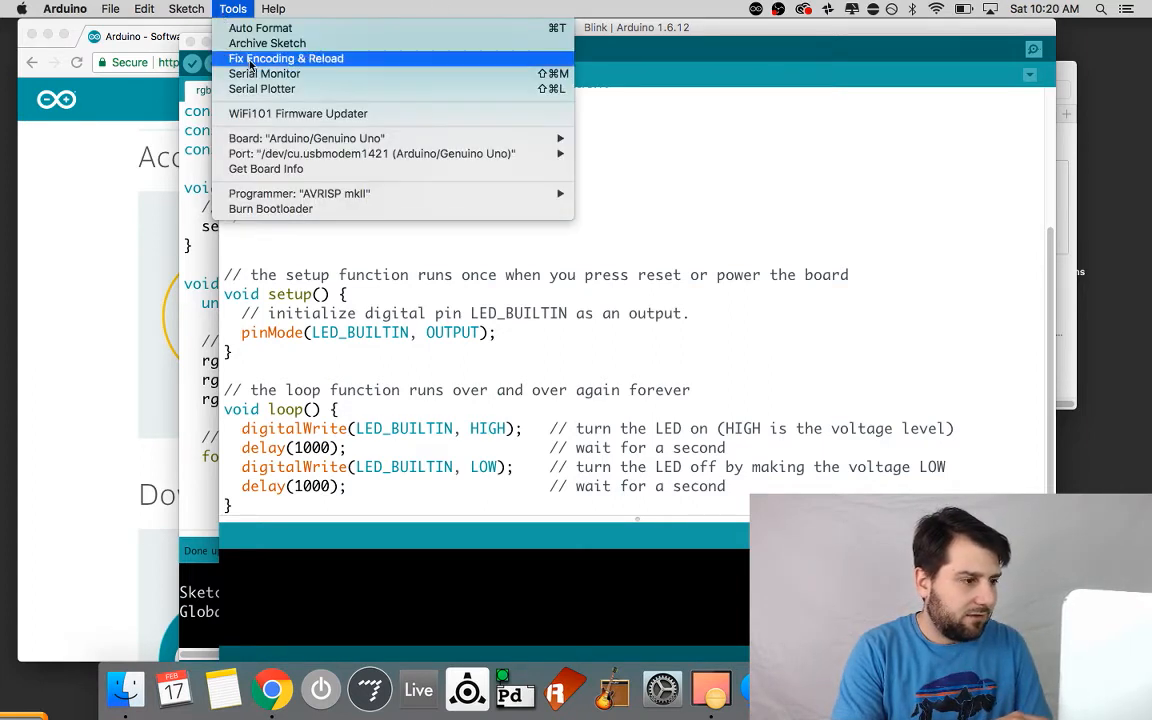
pyautogui.moveTo(370, 153)
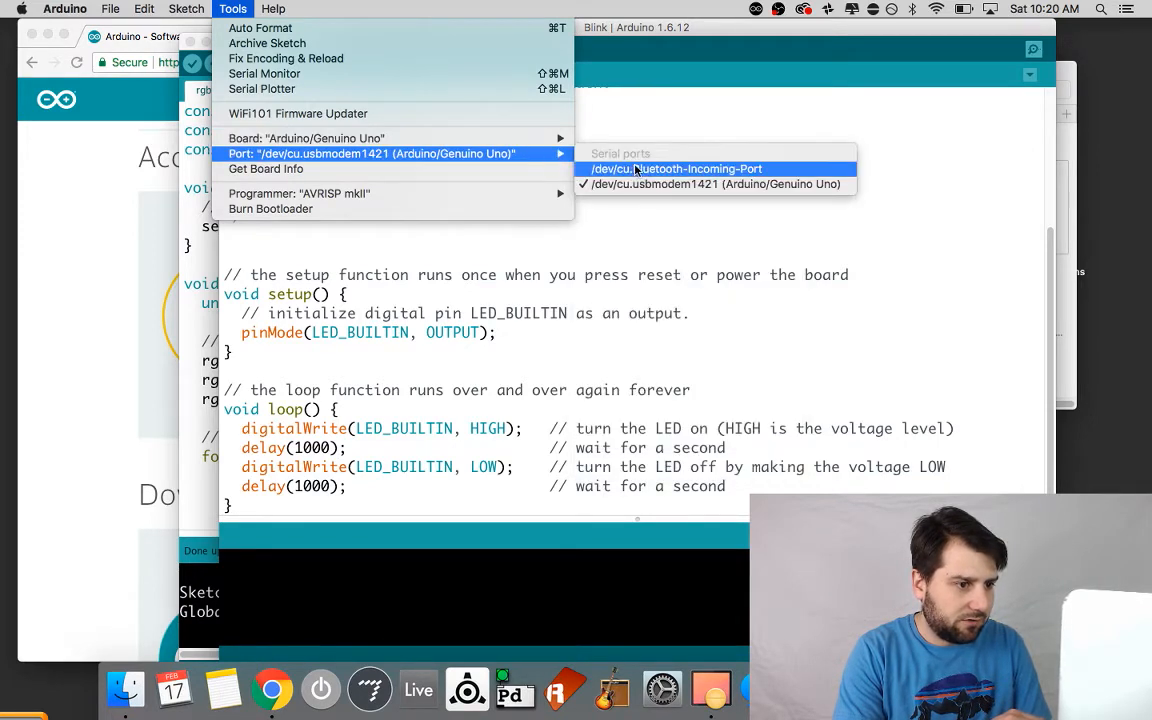
pyautogui.moveTo(527, 160)
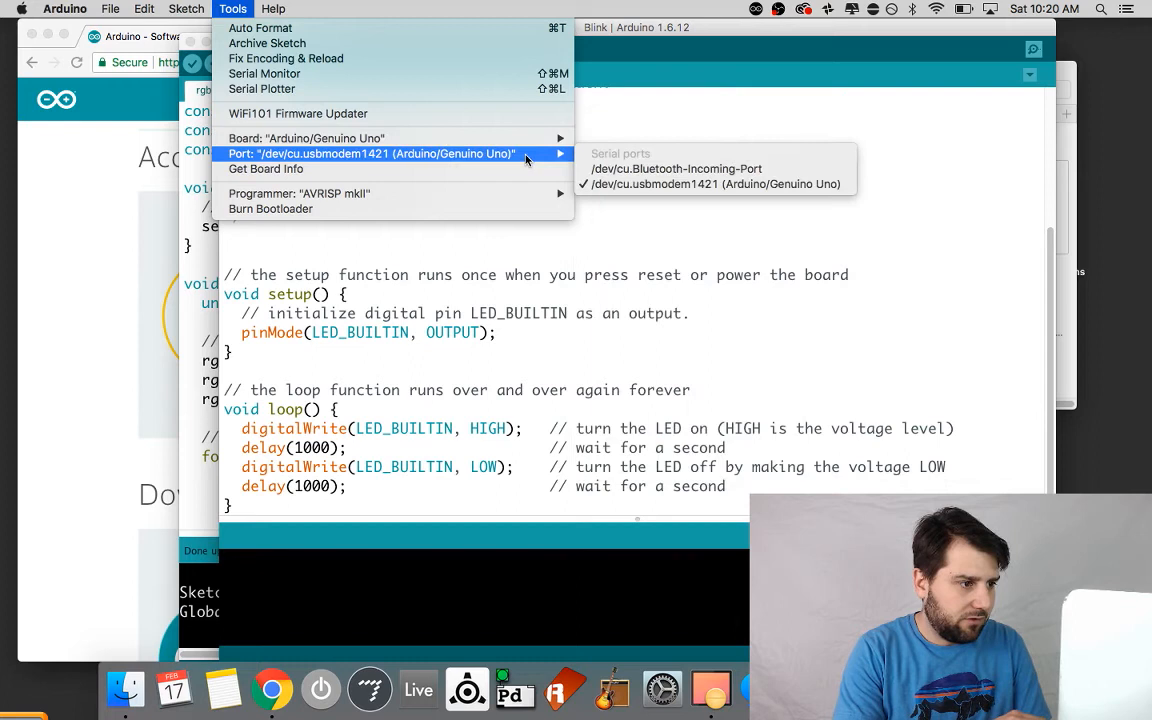
pyautogui.moveTo(400, 187)
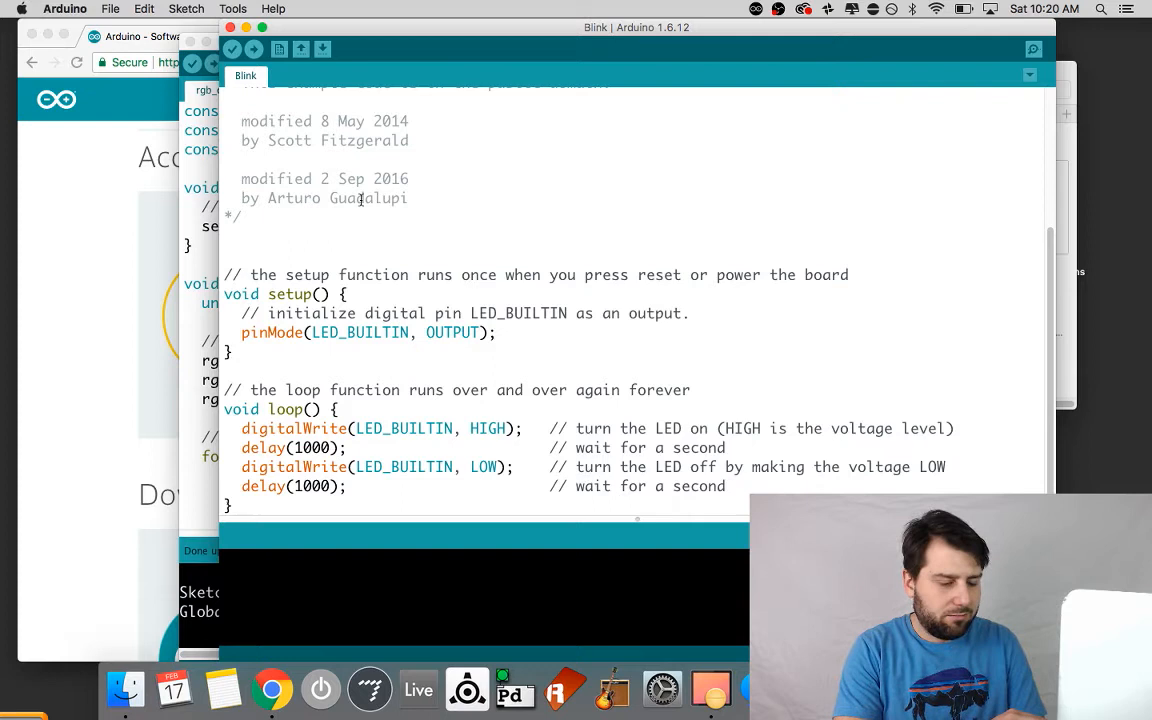
pyautogui.moveTo(254, 49)
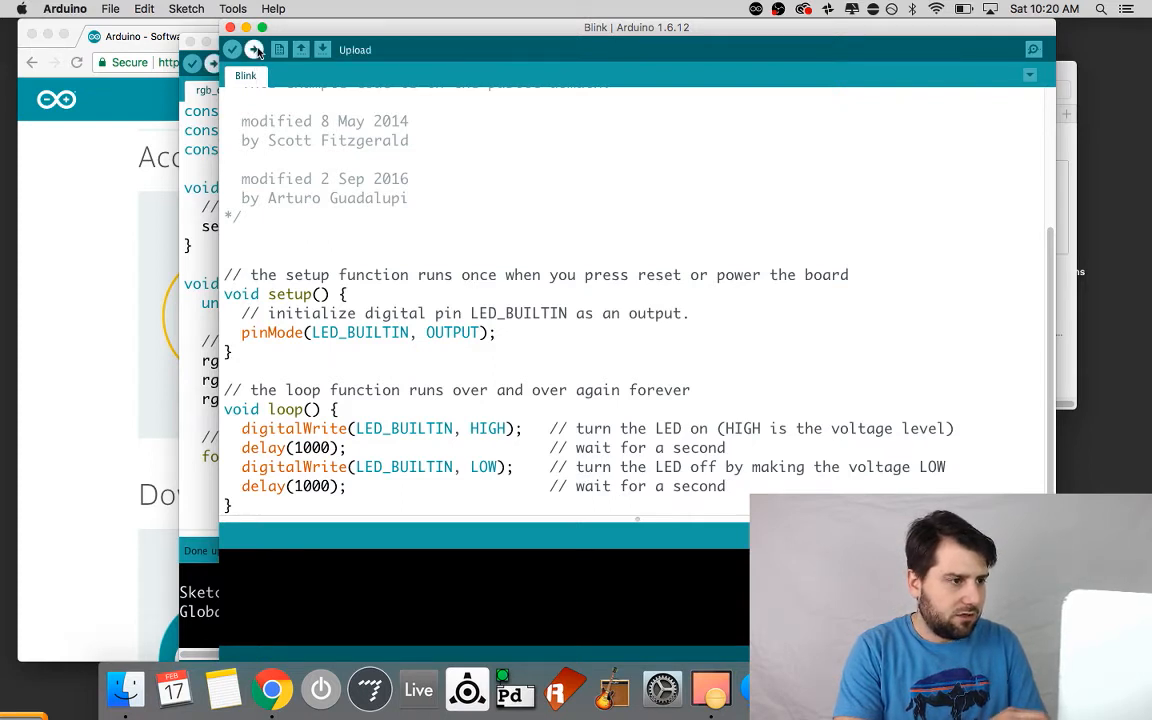
# Upload the Blink sketch to the Arduino Uno.
pyautogui.click(254, 49)
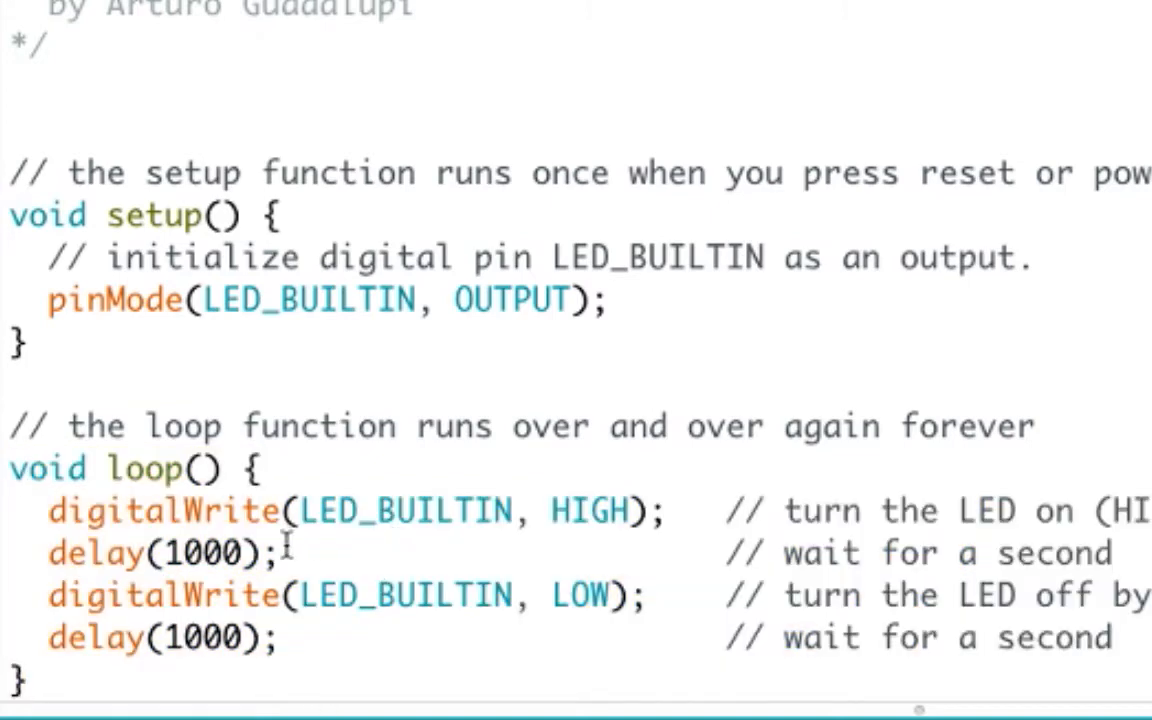
# Select the 1000 ms delay value in loop().
pyautogui.doubleClick(207, 553)
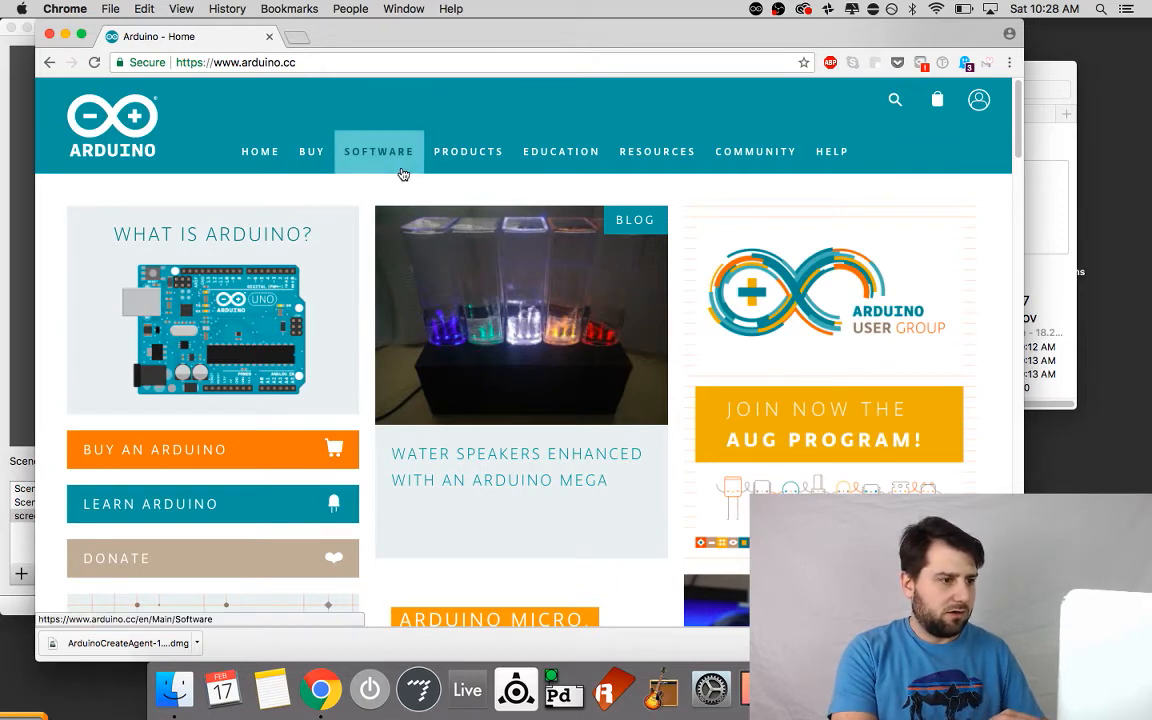
pyautogui.moveTo(384, 204)
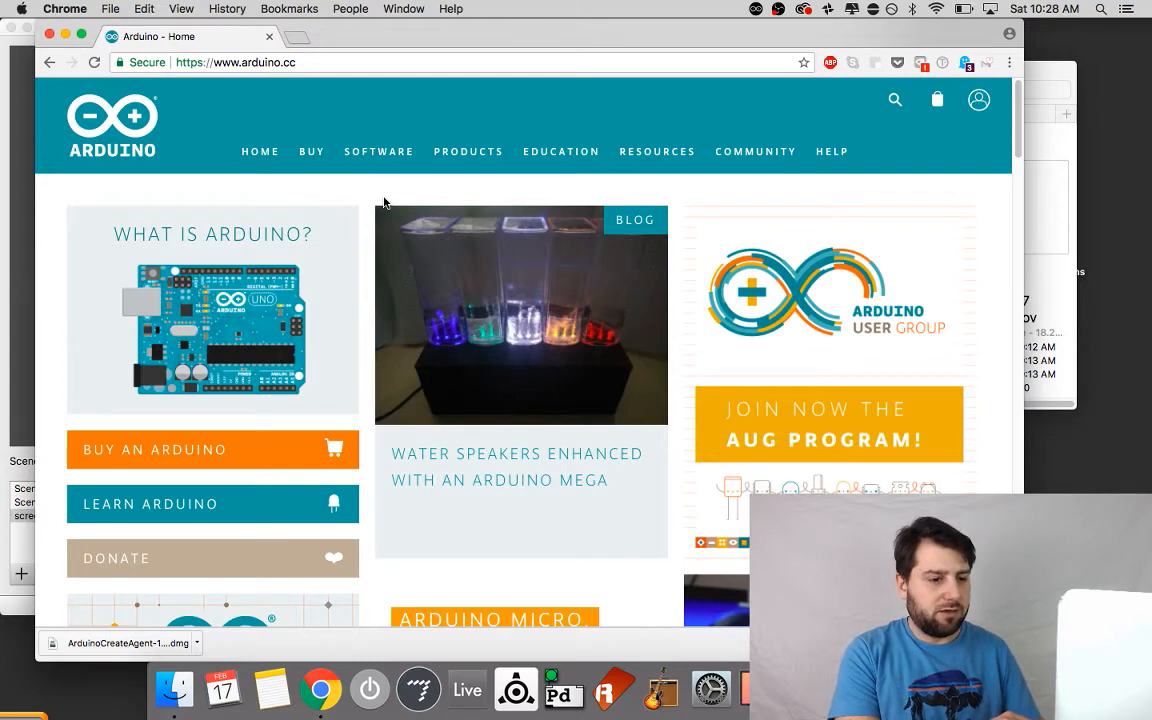
pyautogui.moveTo(379, 151)
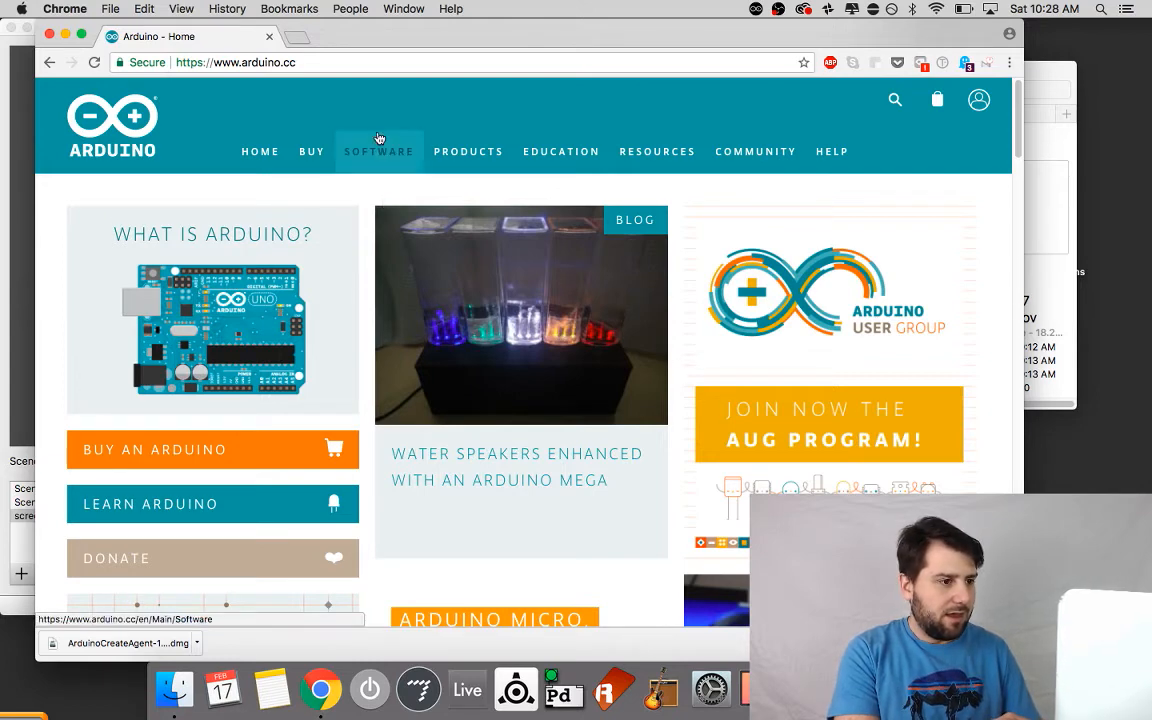
# Open the arduino.cc Software page and start Arduino Web Editor via Try It Now.
pyautogui.click(379, 151)
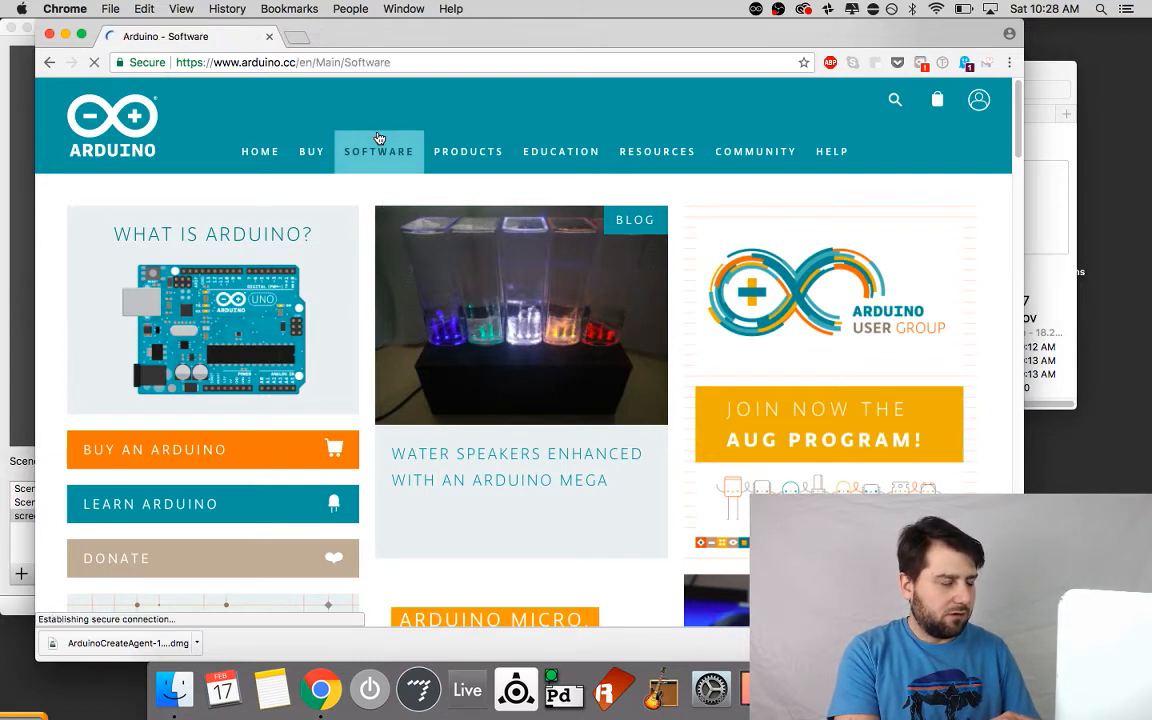
pyautogui.click(378, 151)
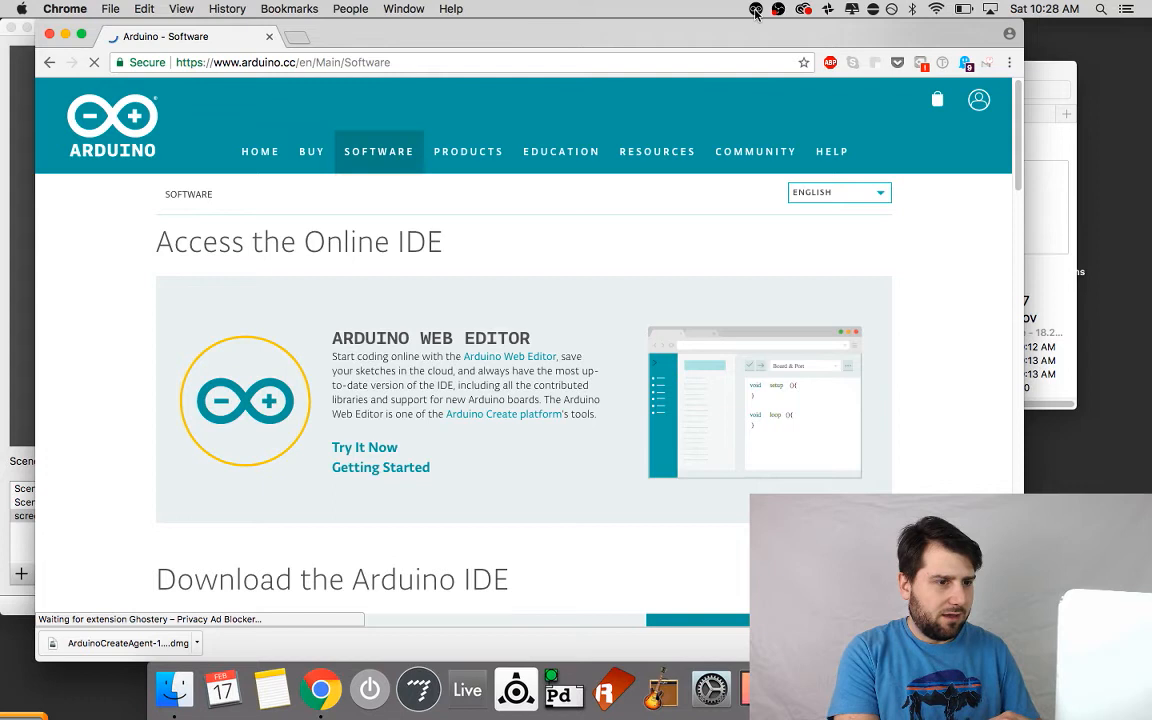
pyautogui.click(756, 9)
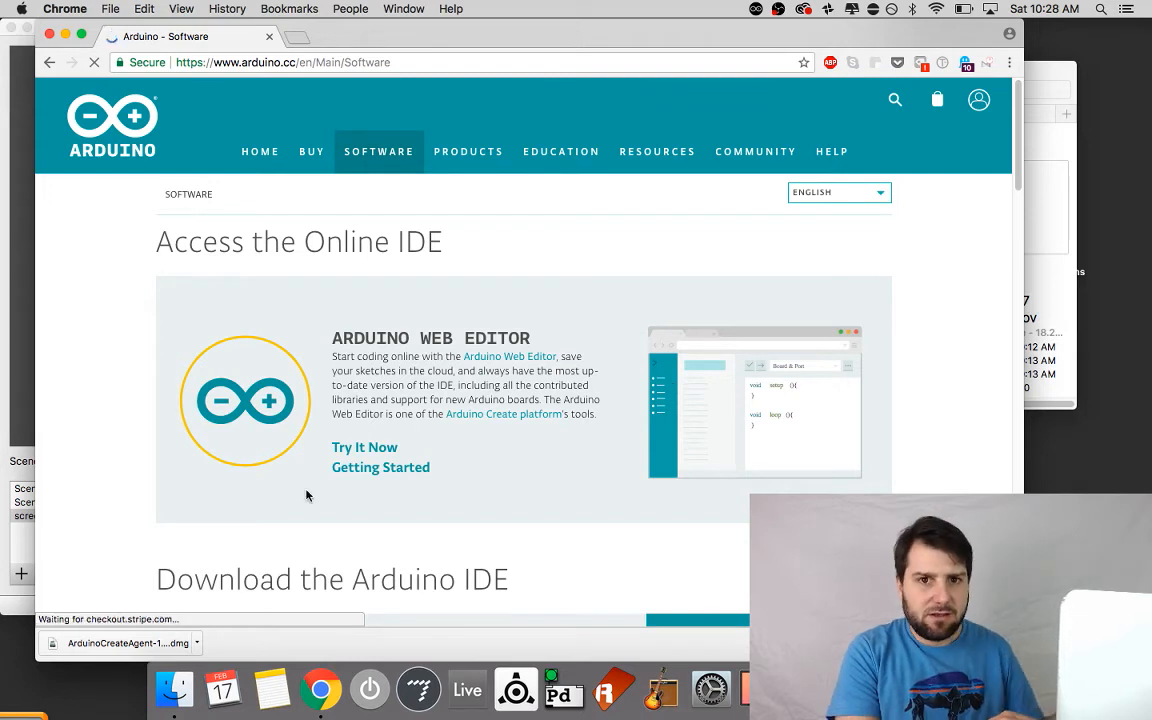
pyautogui.click(364, 447)
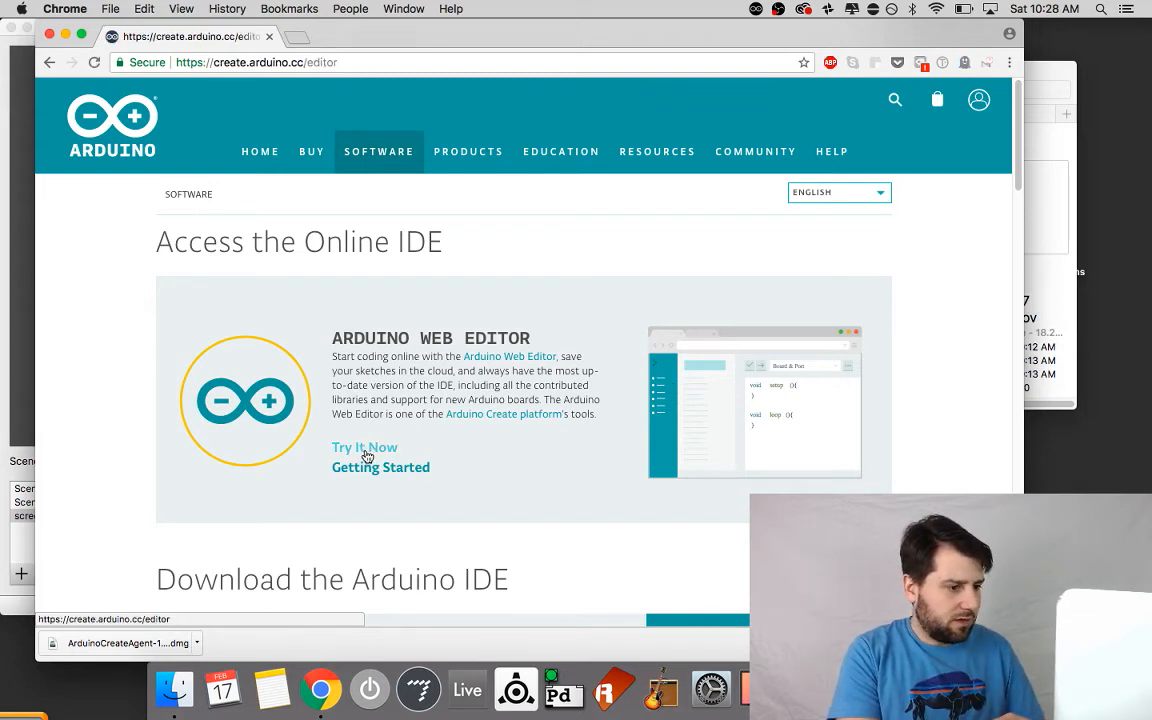
# Open Examples in the Web Editor sidebar and expand 01.BASICS to reach Blink.
pyautogui.click(364, 447)
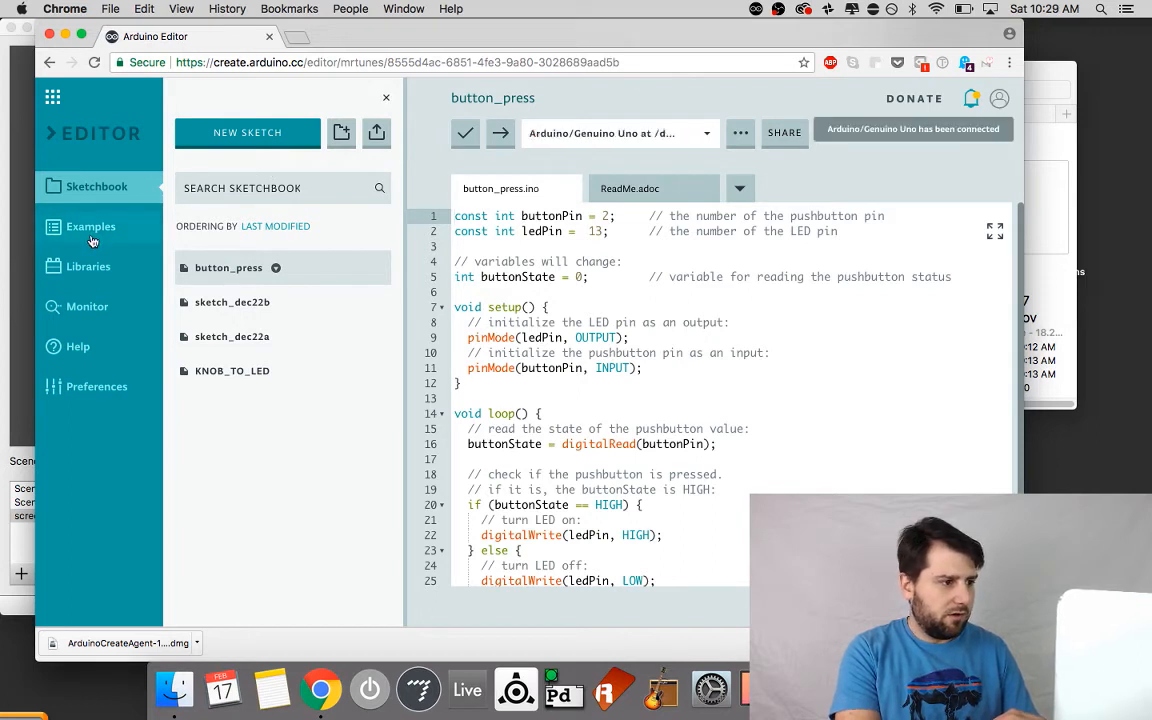
pyautogui.click(90, 226)
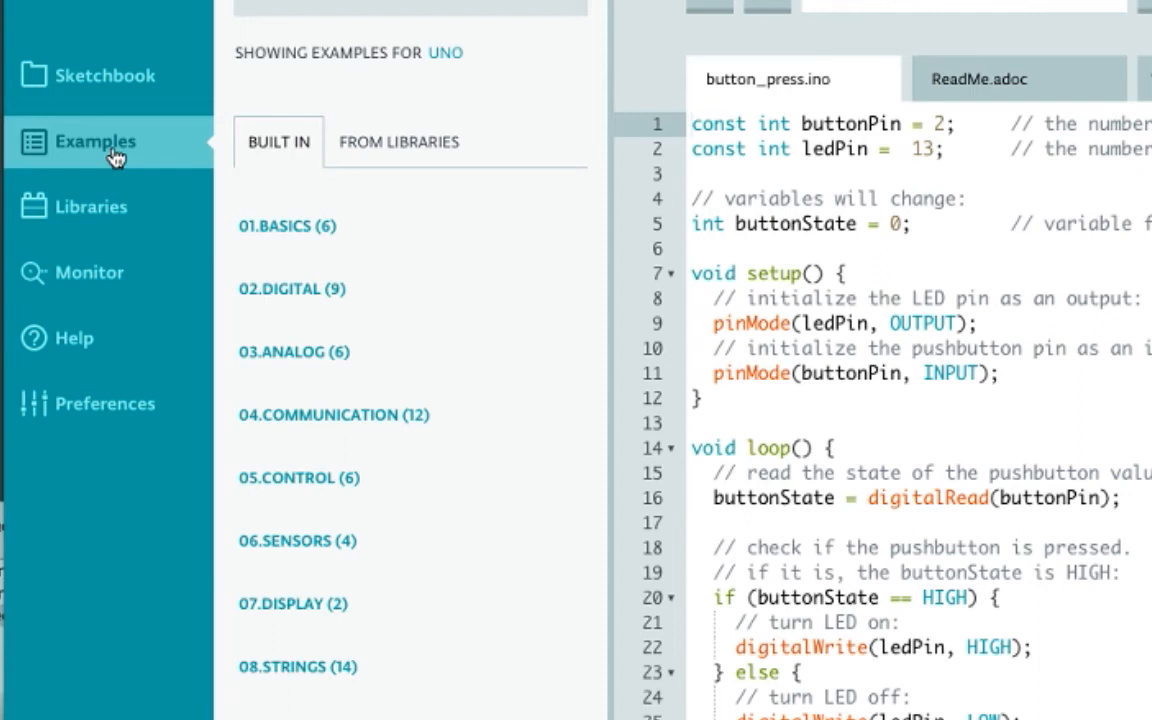
pyautogui.moveTo(362, 238)
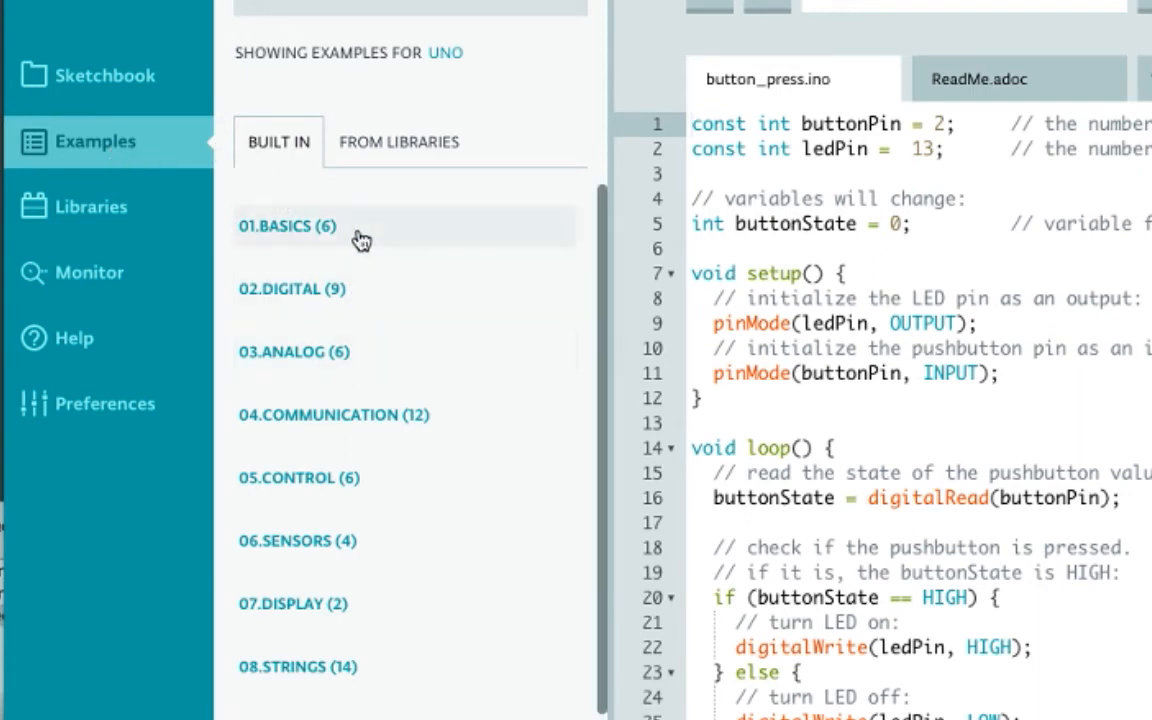
pyautogui.click(287, 225)
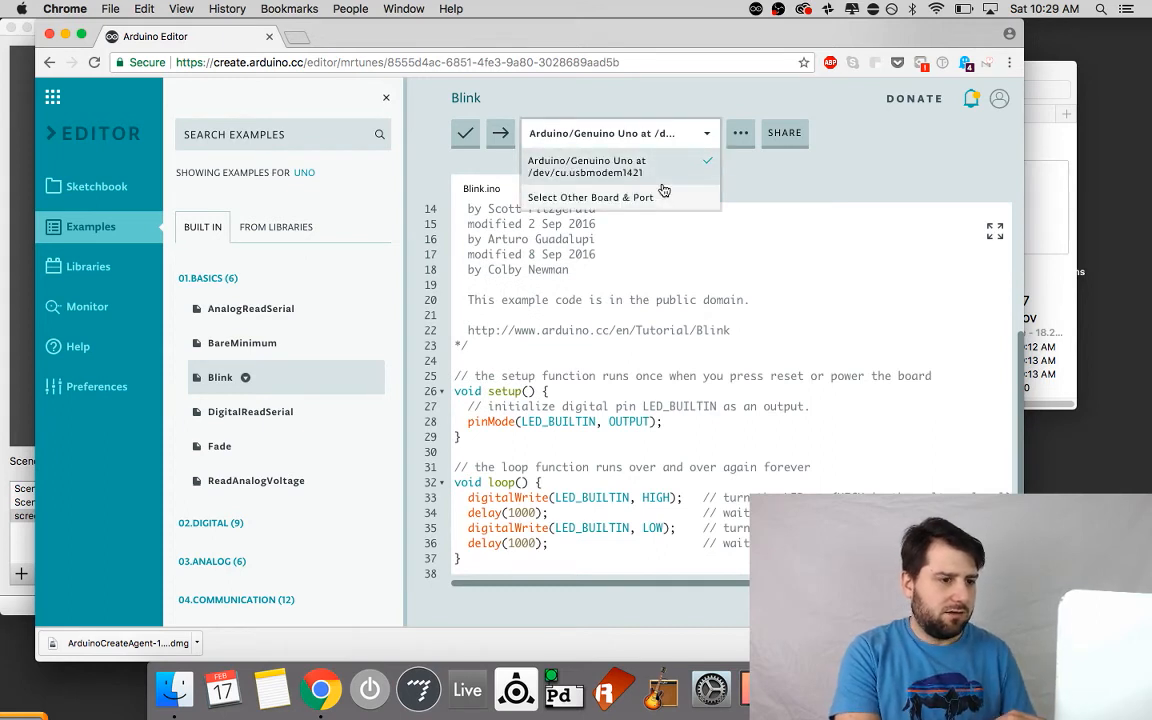
pyautogui.moveTo(663, 166)
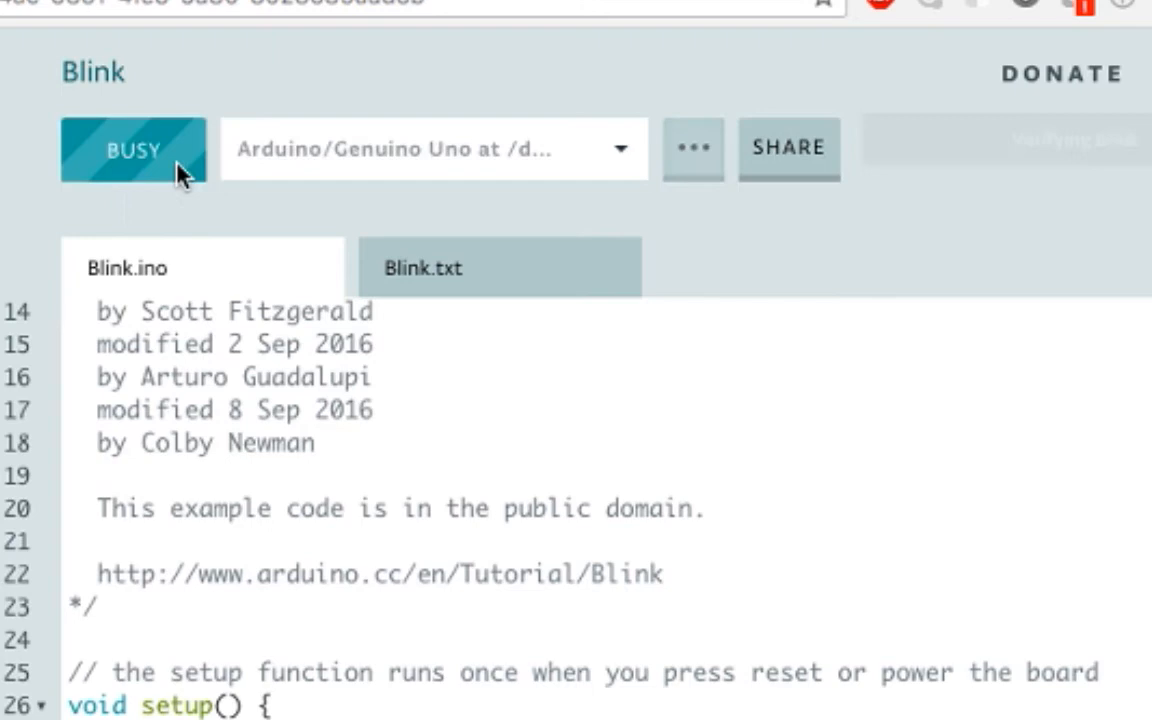
# Upload Blink with 100 ms delays to the Uno from the Web Editor.
pyautogui.click(133, 150)
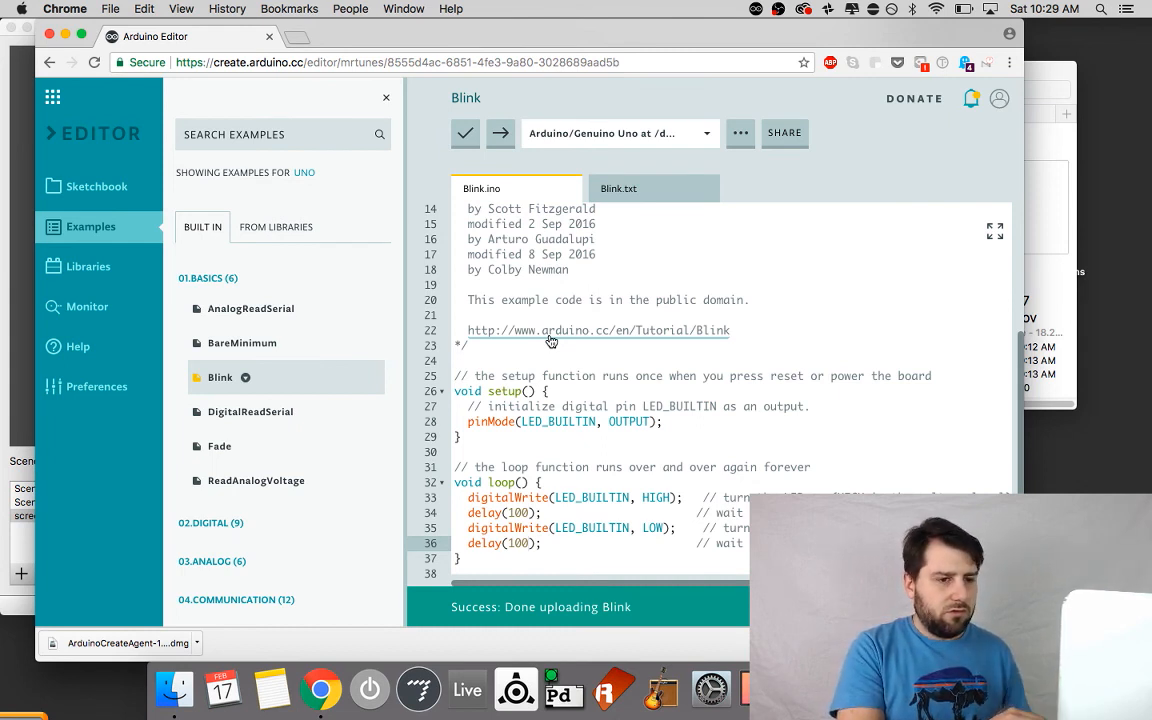
pyautogui.moveTo(674, 205)
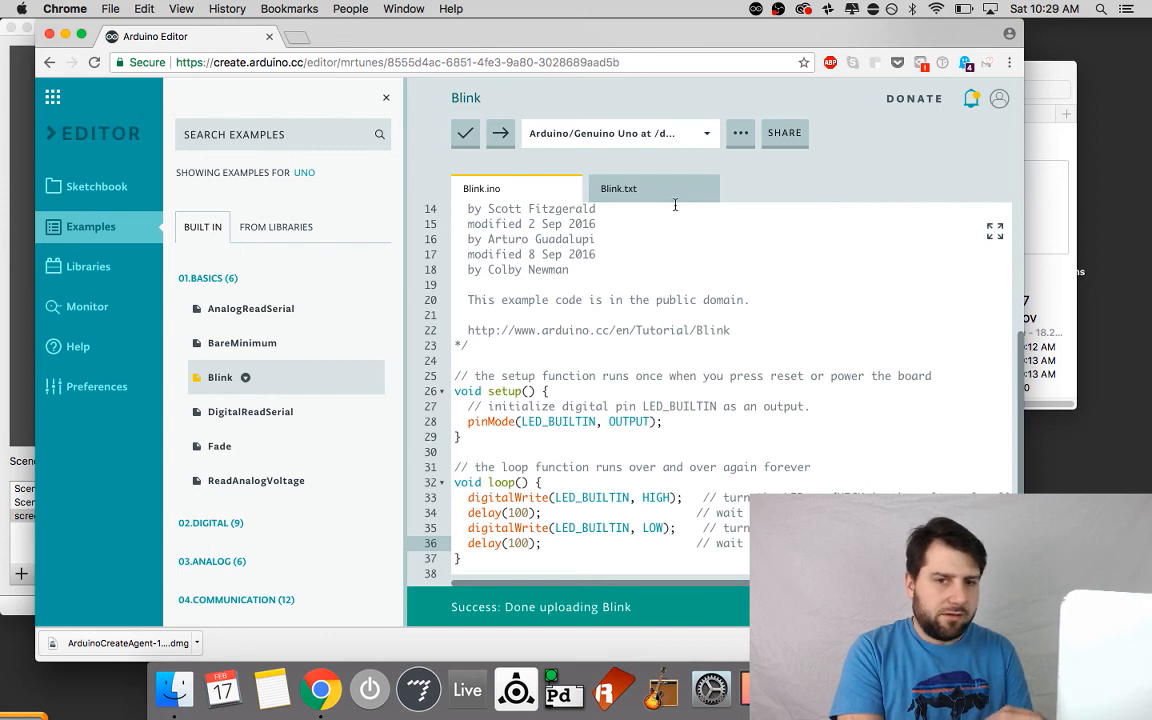